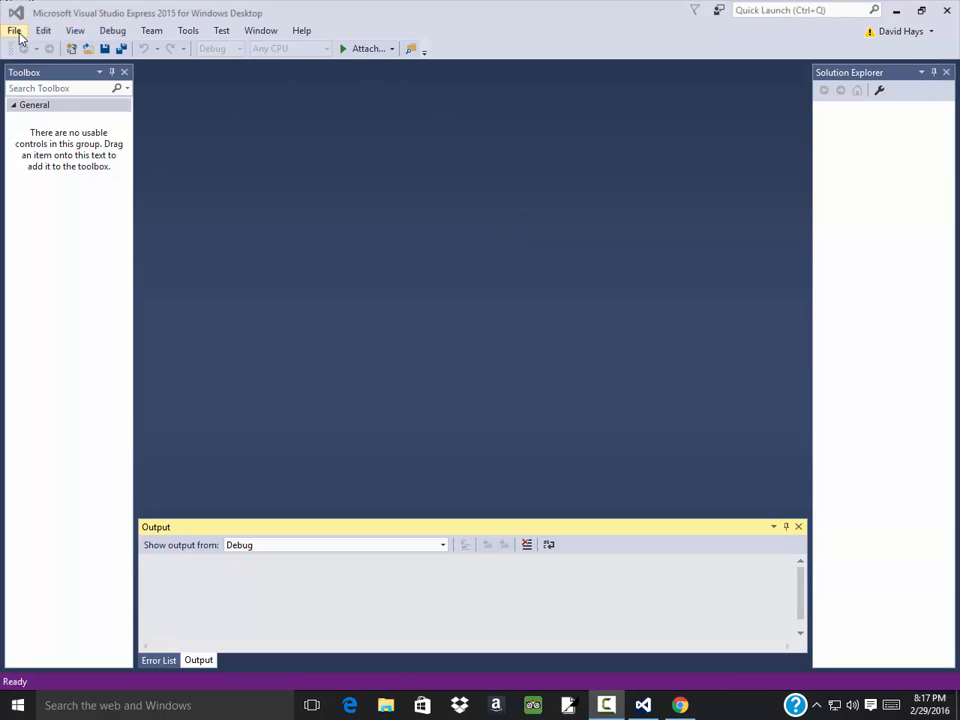
Step: Create a new Windows Forms Application project named Example_Factorial_Method
{"action": "left_click", "coordinate": [16, 30]}
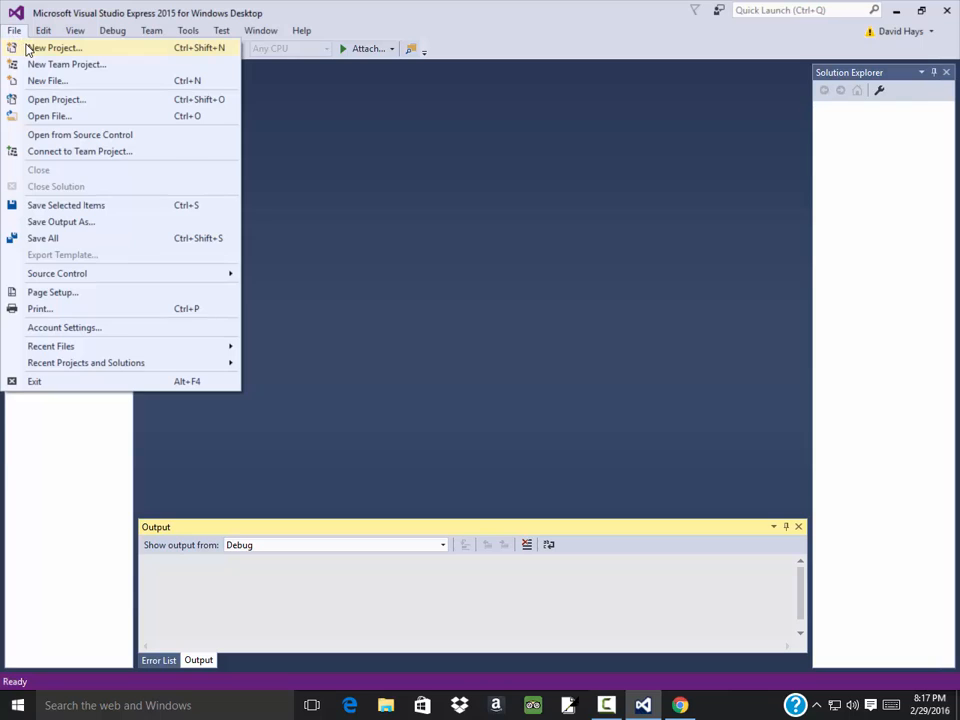
{"action": "left_click", "coordinate": [52, 48]}
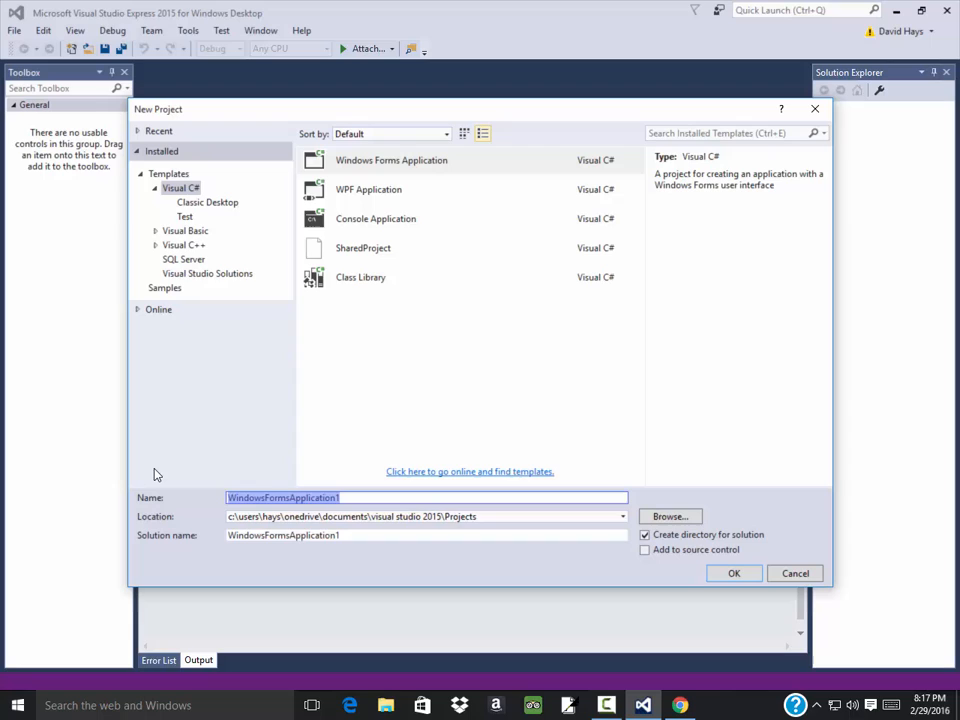
{"action": "type", "text": "Example_Factorial_"}
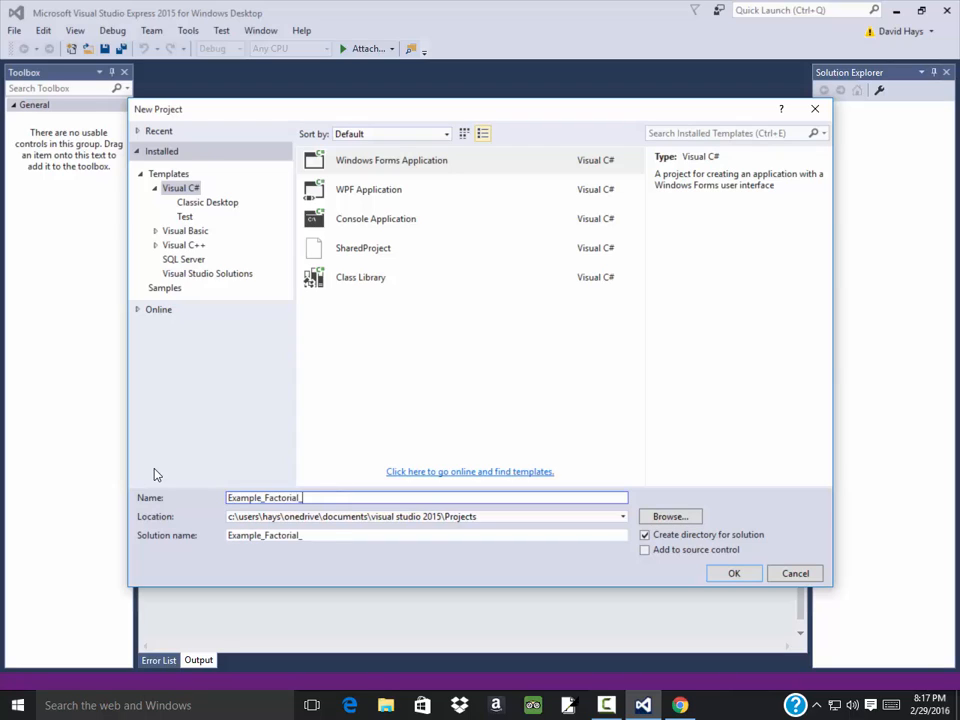
{"action": "left_click", "coordinate": [734, 572]}
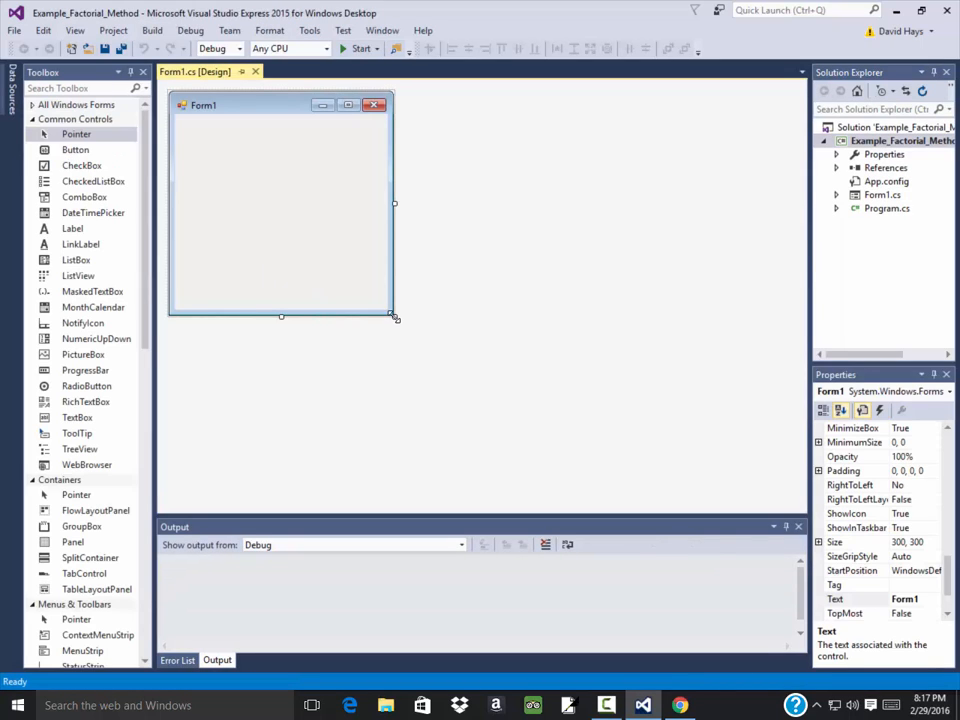
Step: Enlarge Form1, add labels, a text box and a button at font size 20, and arrange them
{"action": "left_click_drag", "start_coordinate": [396, 318], "coordinate": [468, 408]}
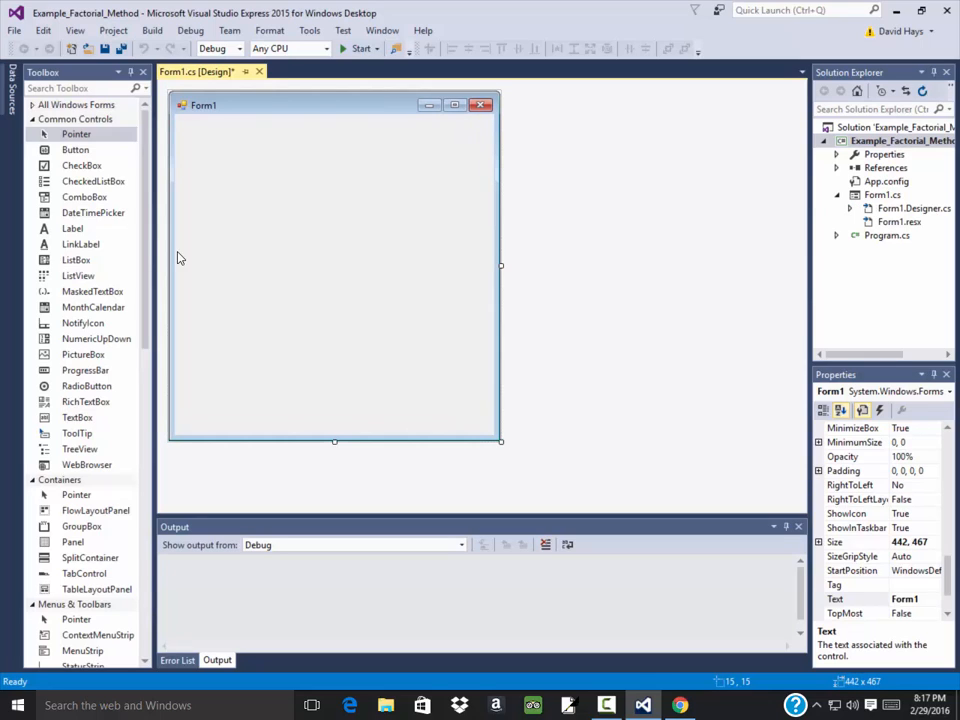
{"action": "left_click", "coordinate": [80, 244]}
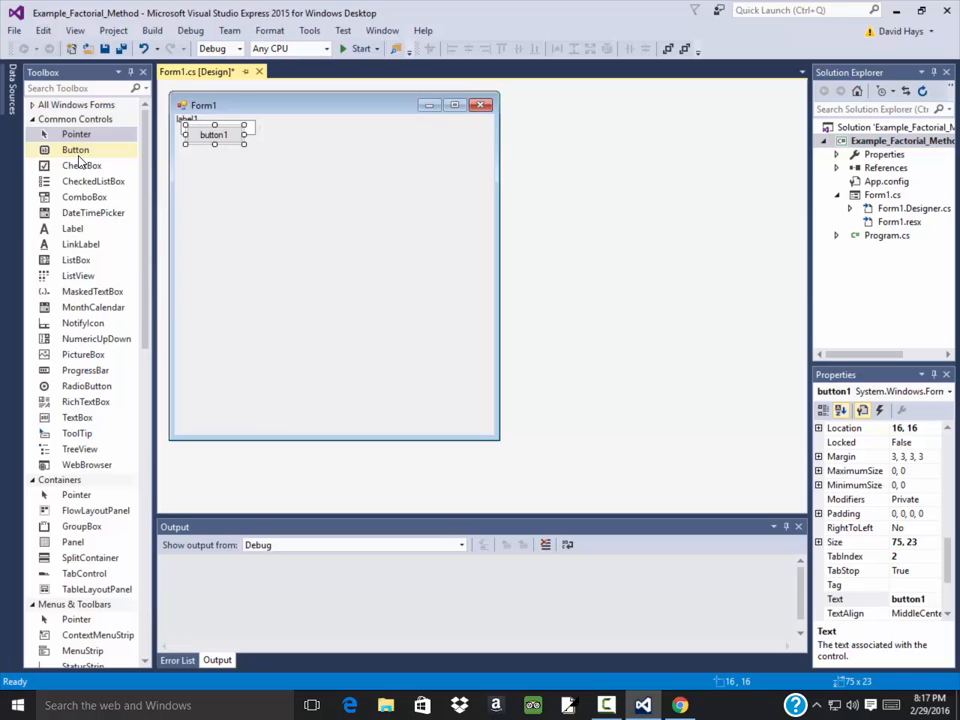
{"action": "left_click", "coordinate": [72, 228]}
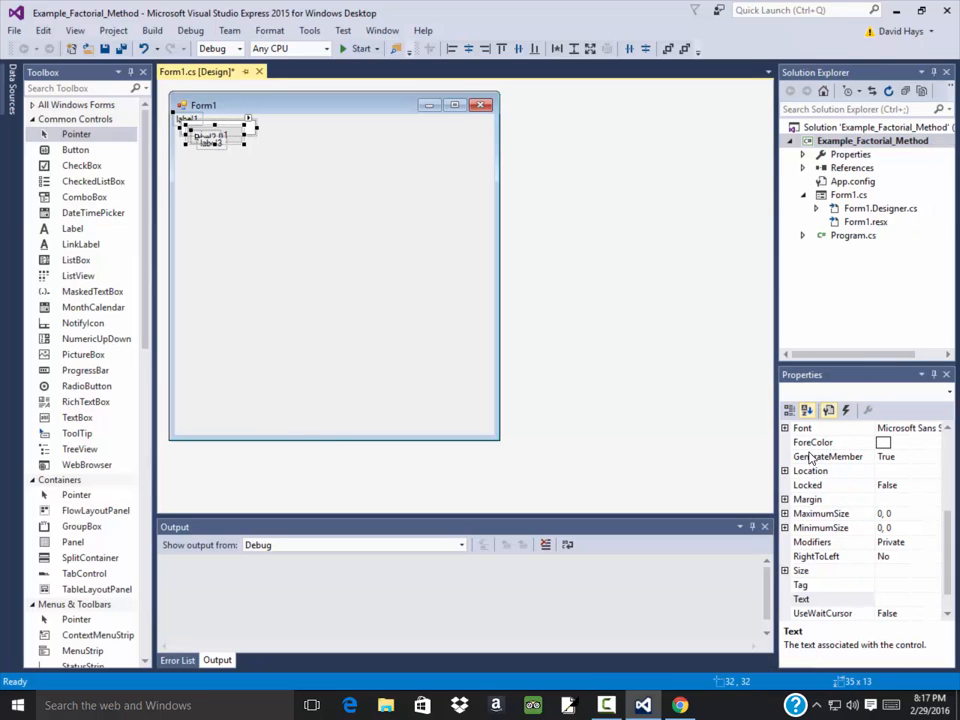
{"action": "left_click", "coordinate": [788, 428]}
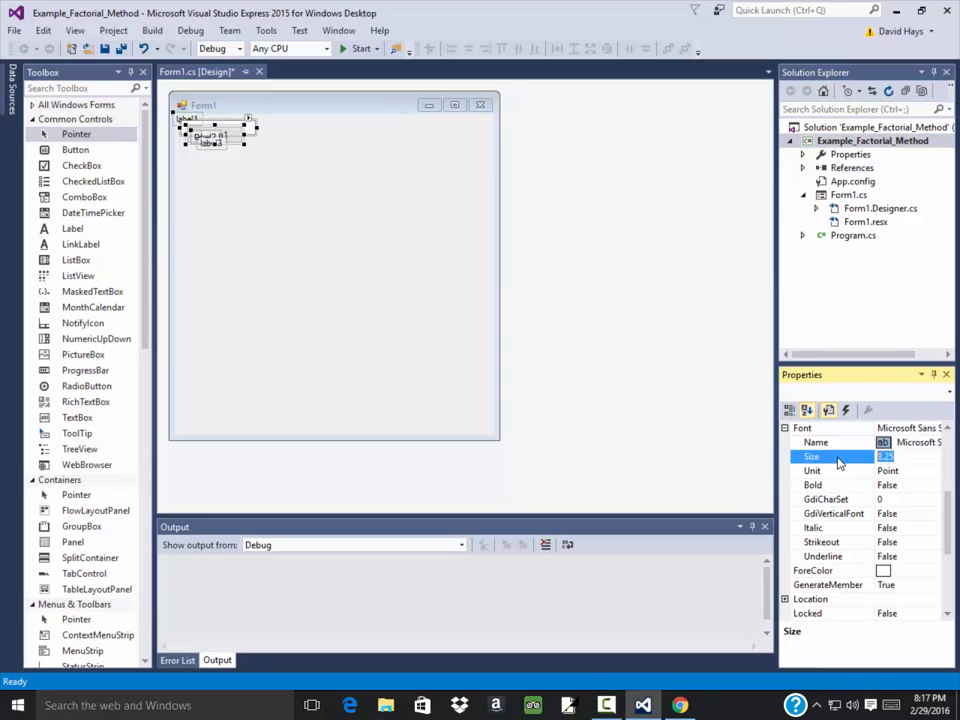
{"action": "type", "text": "20"}
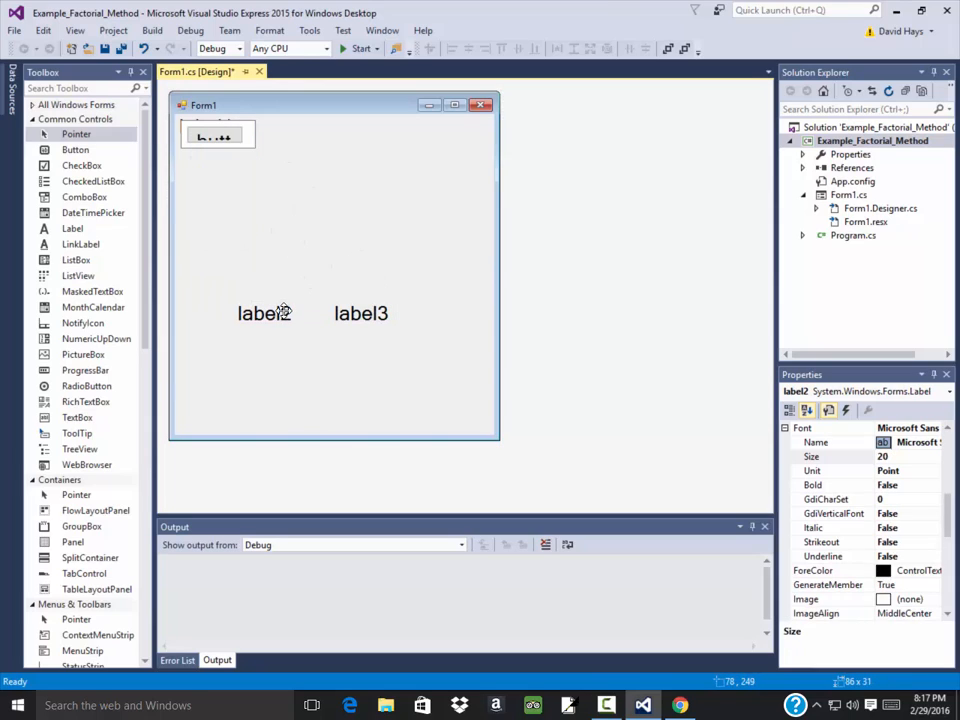
{"action": "left_click_drag", "start_coordinate": [212, 134], "coordinate": [284, 248]}
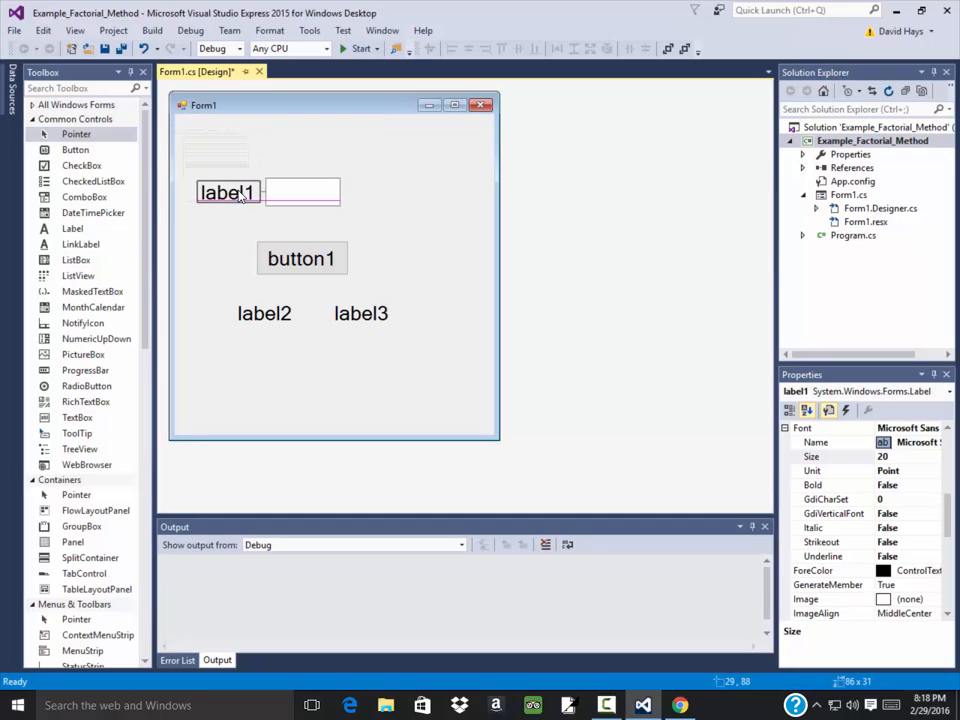
Step: Caption button1 as Factorial and set label1's text to Number:
{"action": "left_click", "coordinate": [300, 258]}
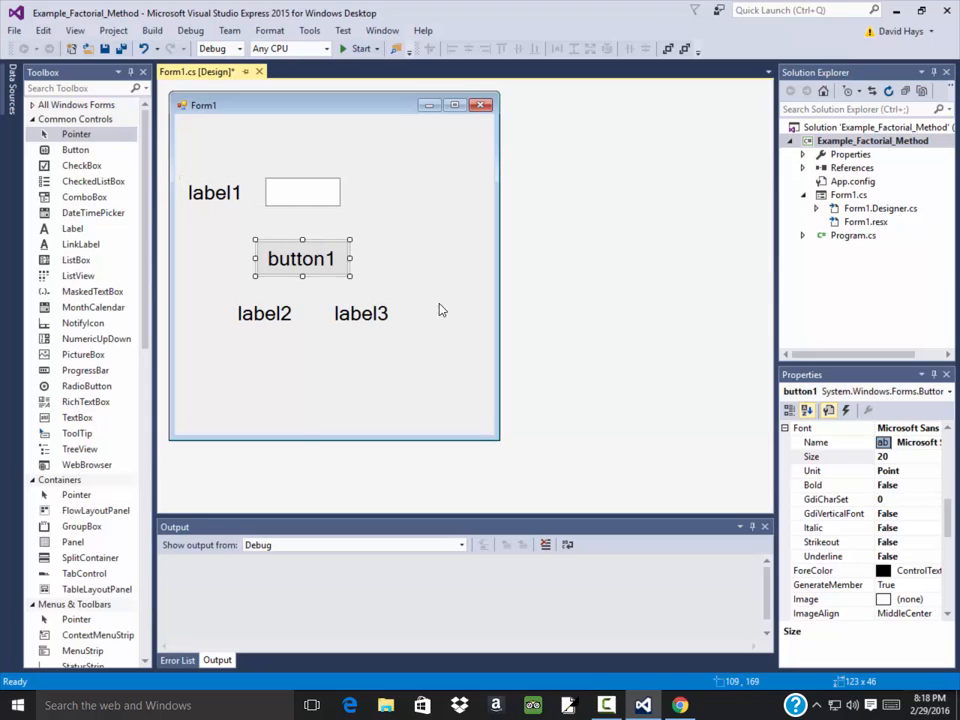
{"action": "scroll", "scroll_direction": "down", "scroll_amount": 3}
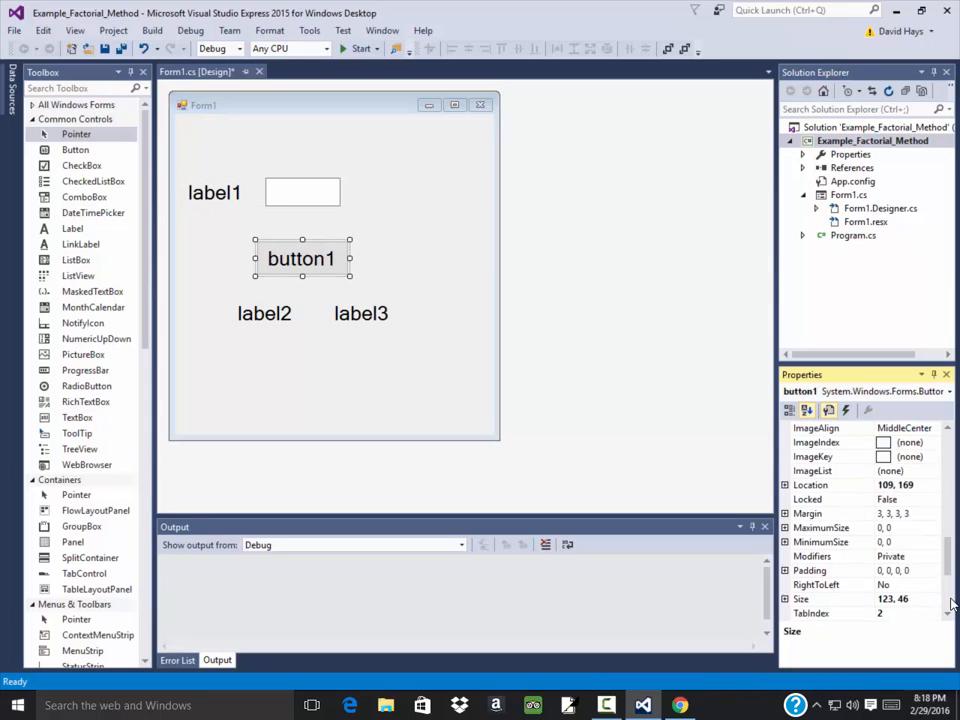
{"action": "scroll", "scroll_direction": "down", "scroll_amount": 3}
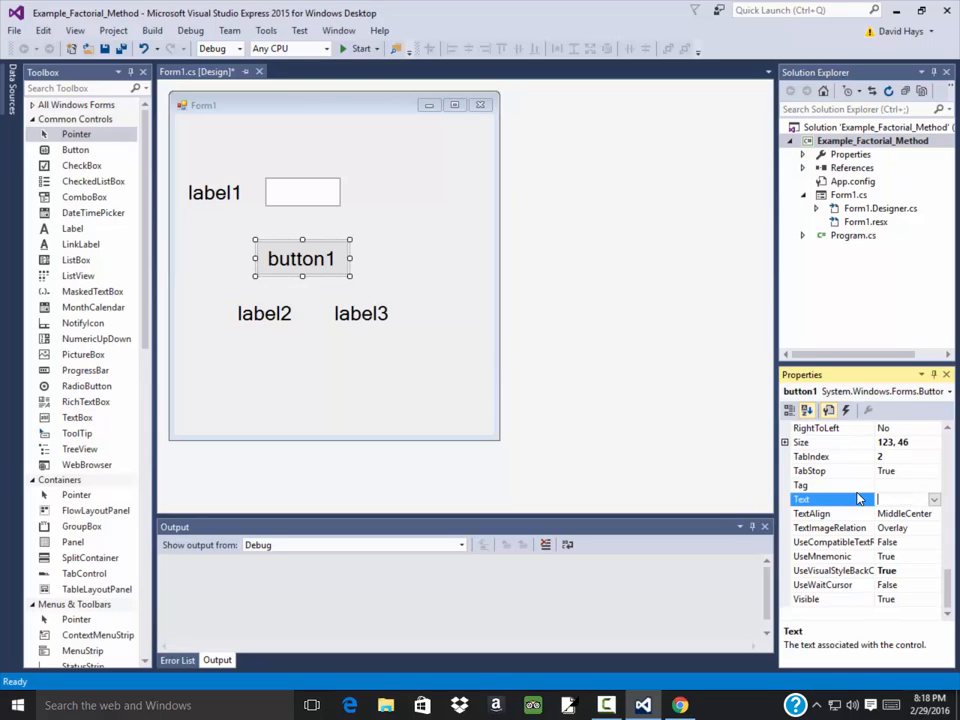
{"action": "type", "text": "Factorial"}
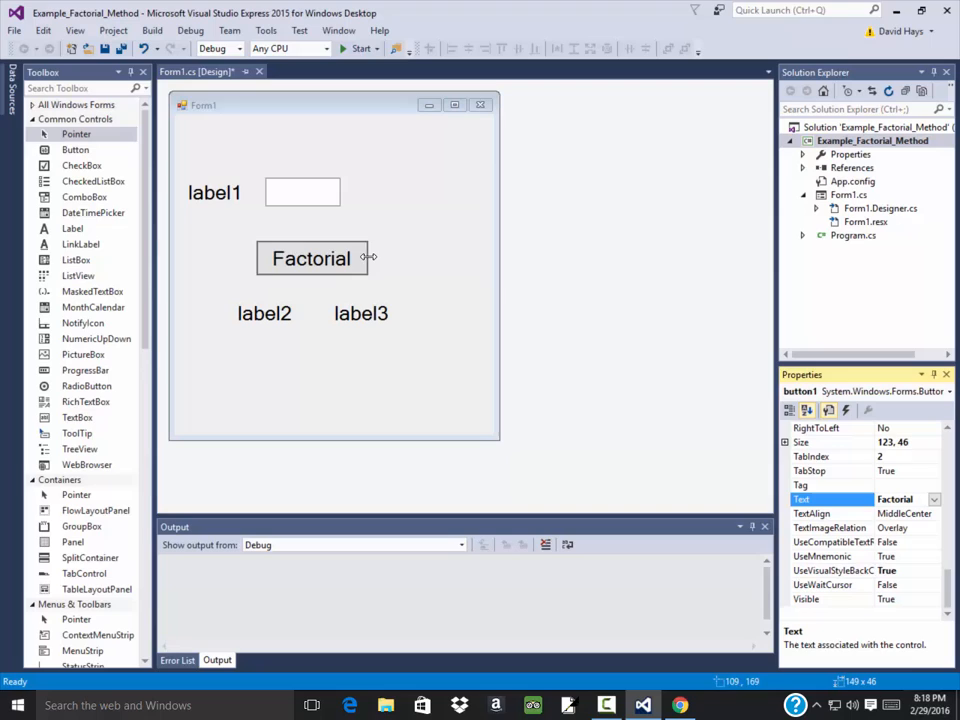
{"action": "left_click", "coordinate": [214, 192]}
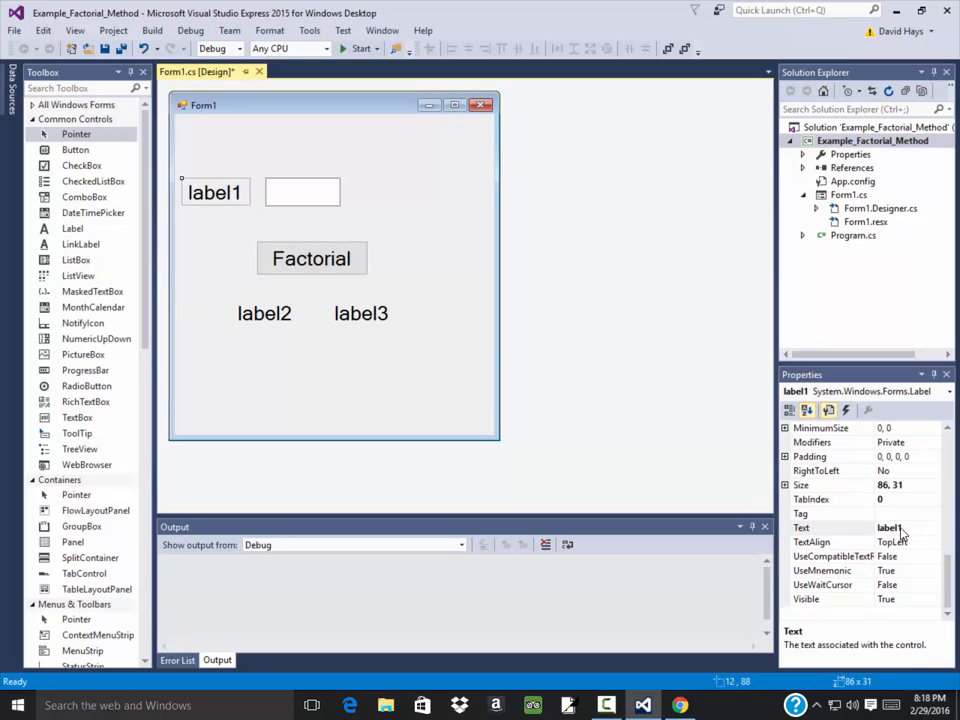
{"action": "left_click", "coordinate": [890, 528]}
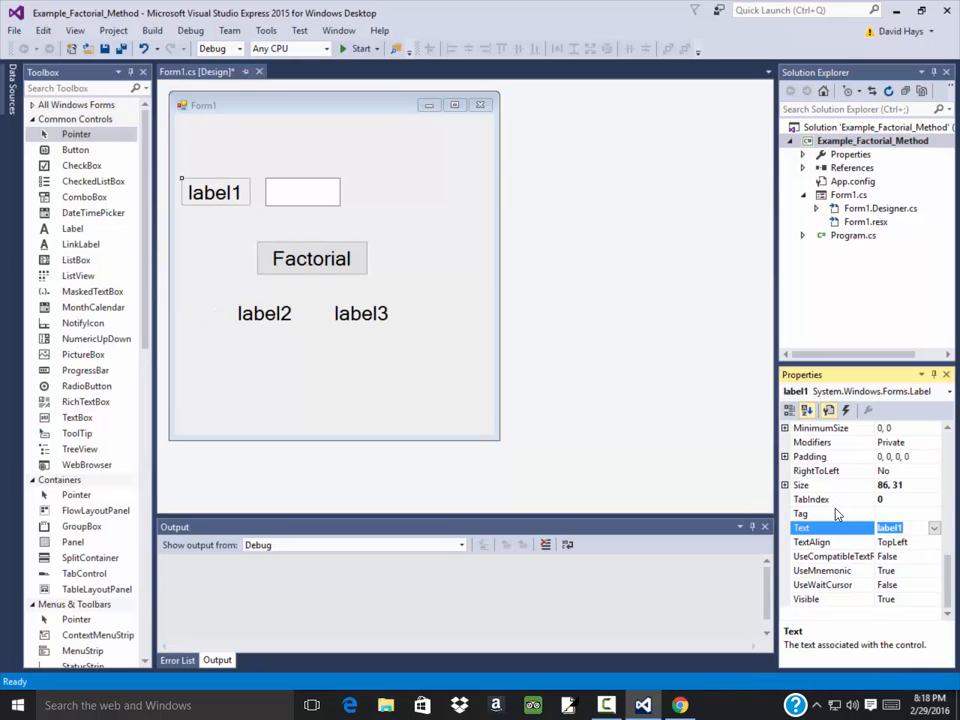
{"action": "type", "text": "Number:"}
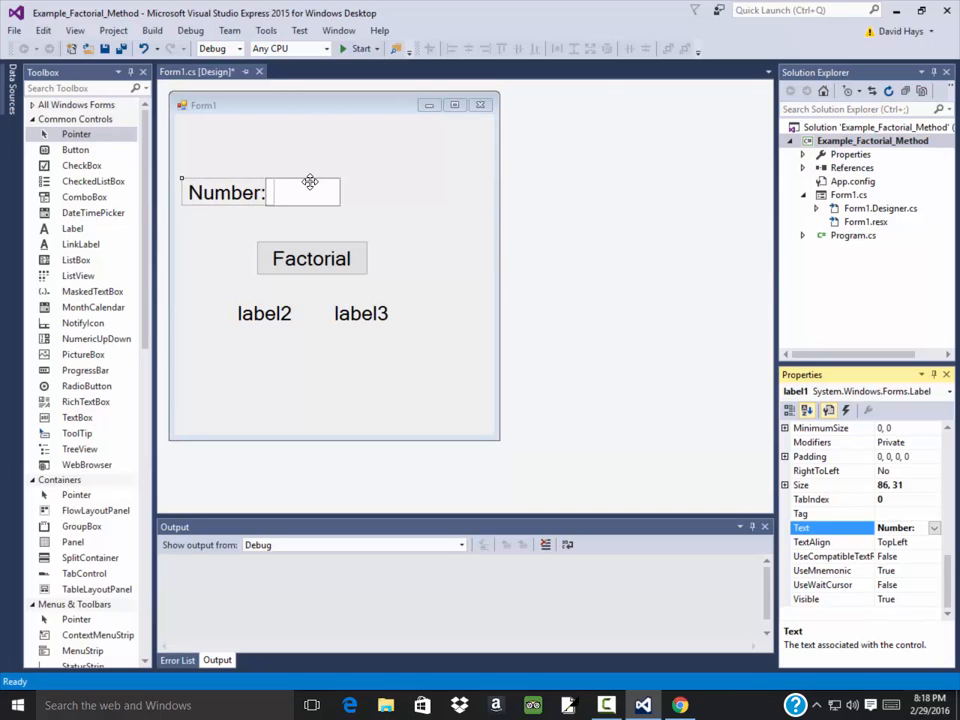
Step: Rename the text box to tb_num and set label2's text to Answer:
{"action": "left_click", "coordinate": [320, 192]}
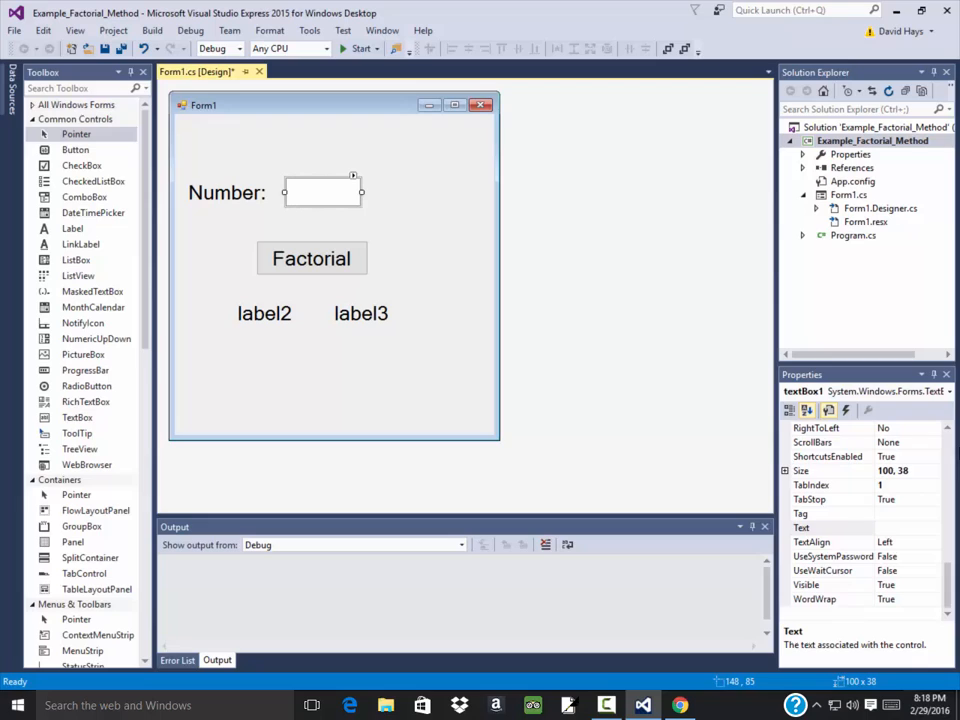
{"action": "left_click", "coordinate": [804, 410]}
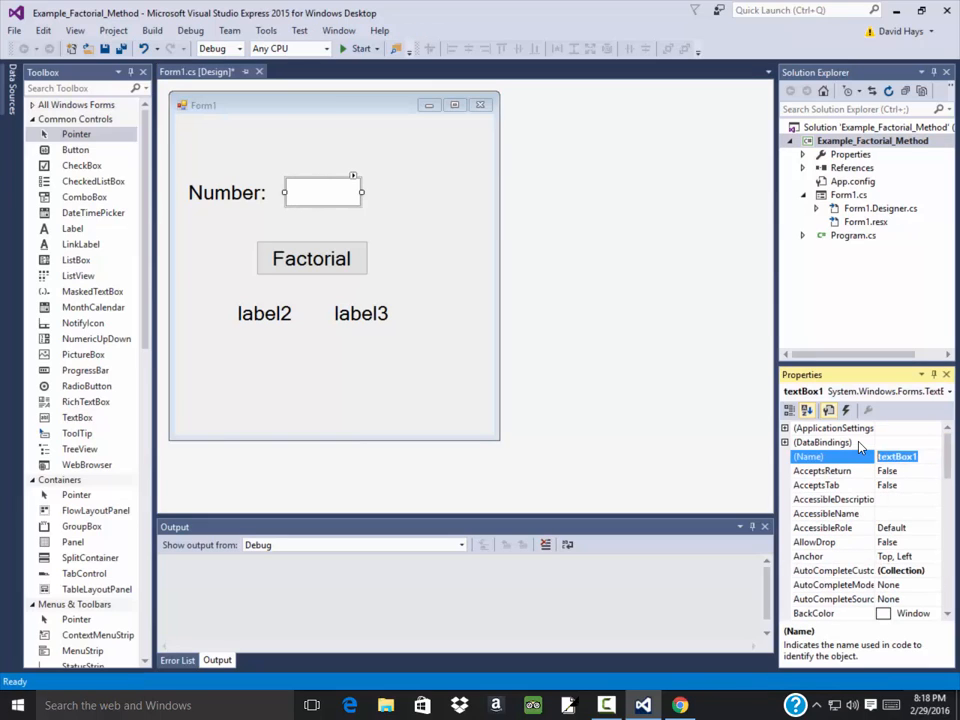
{"action": "type", "text": "tb_num"}
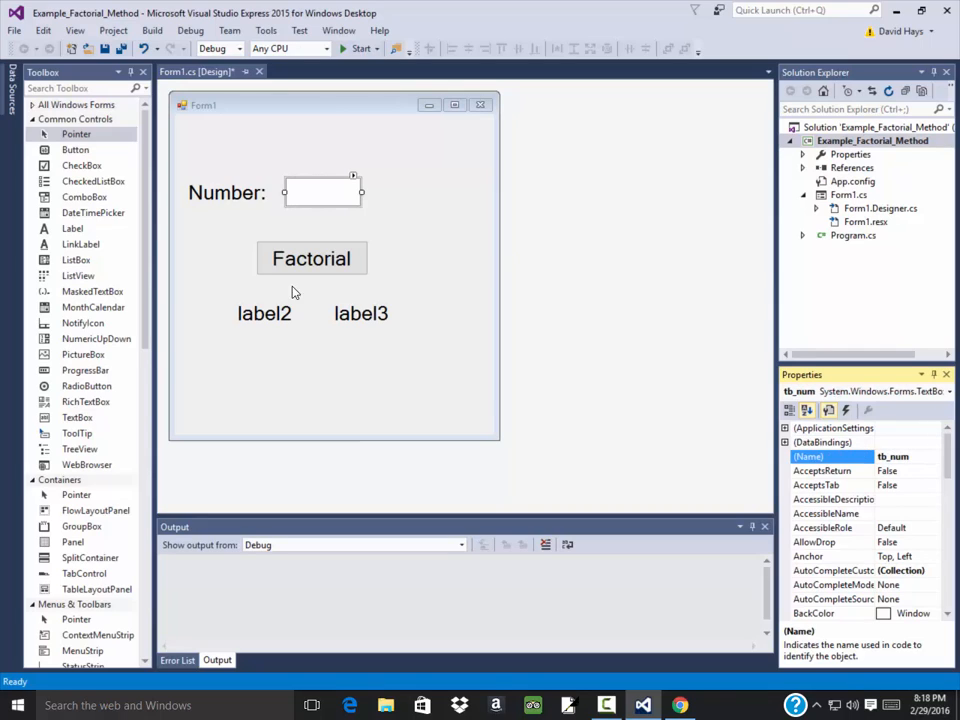
{"action": "left_click", "coordinate": [264, 312]}
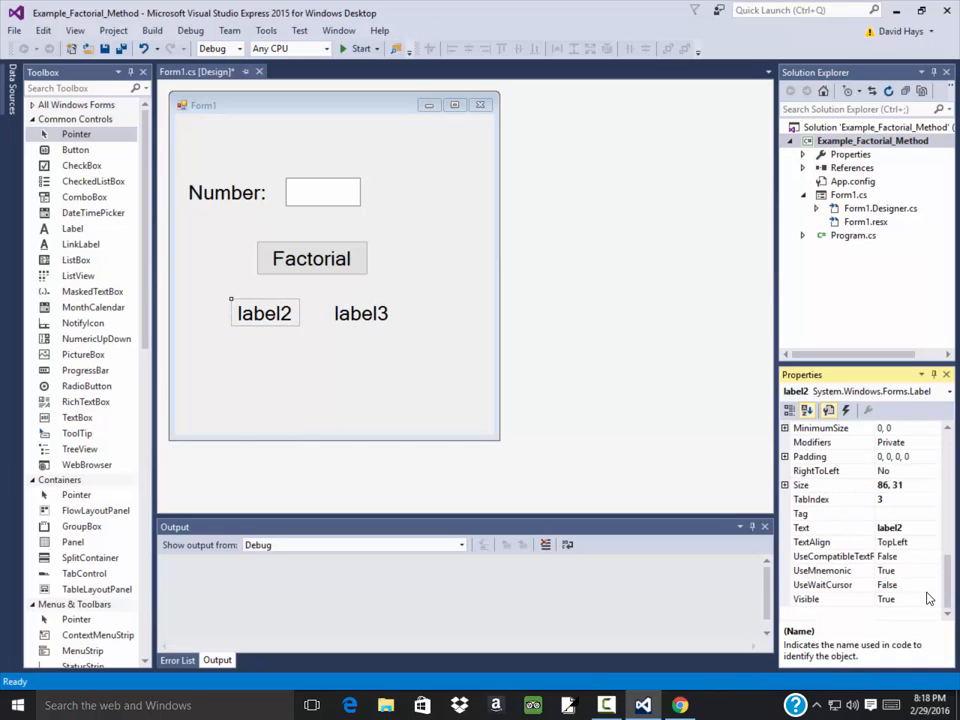
{"action": "left_click", "coordinate": [810, 528]}
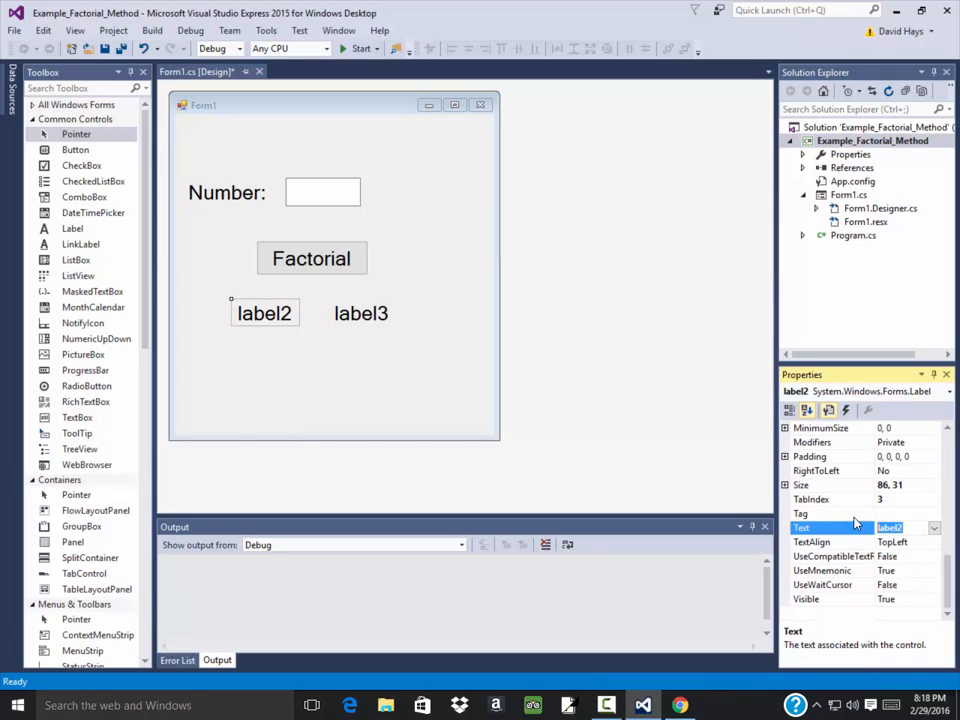
{"action": "type", "text": "A"}
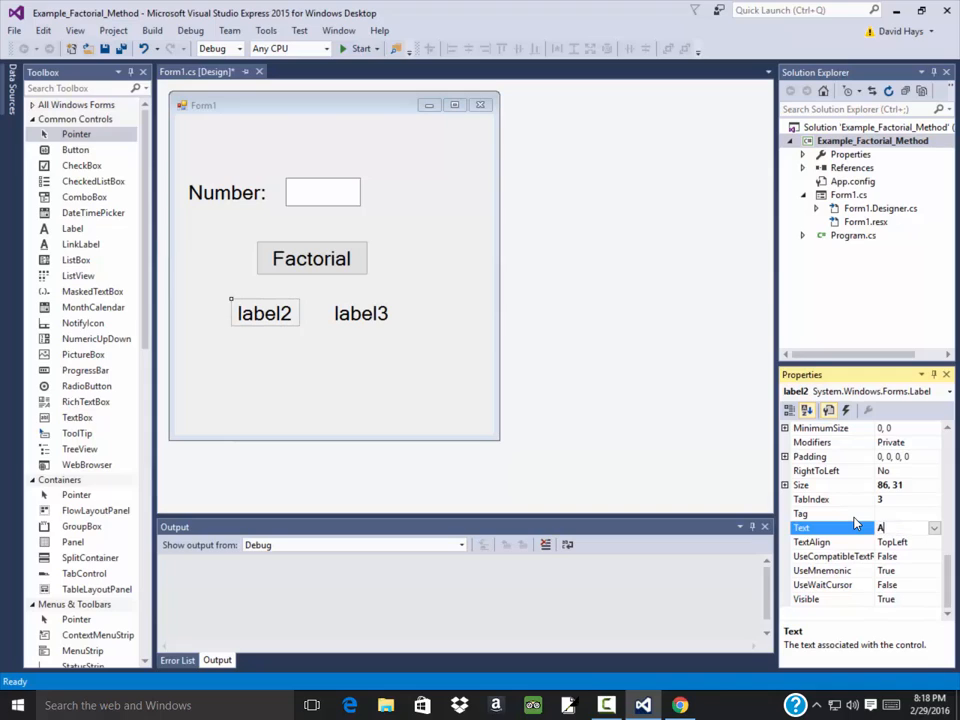
{"action": "type", "text": "Answer:"}
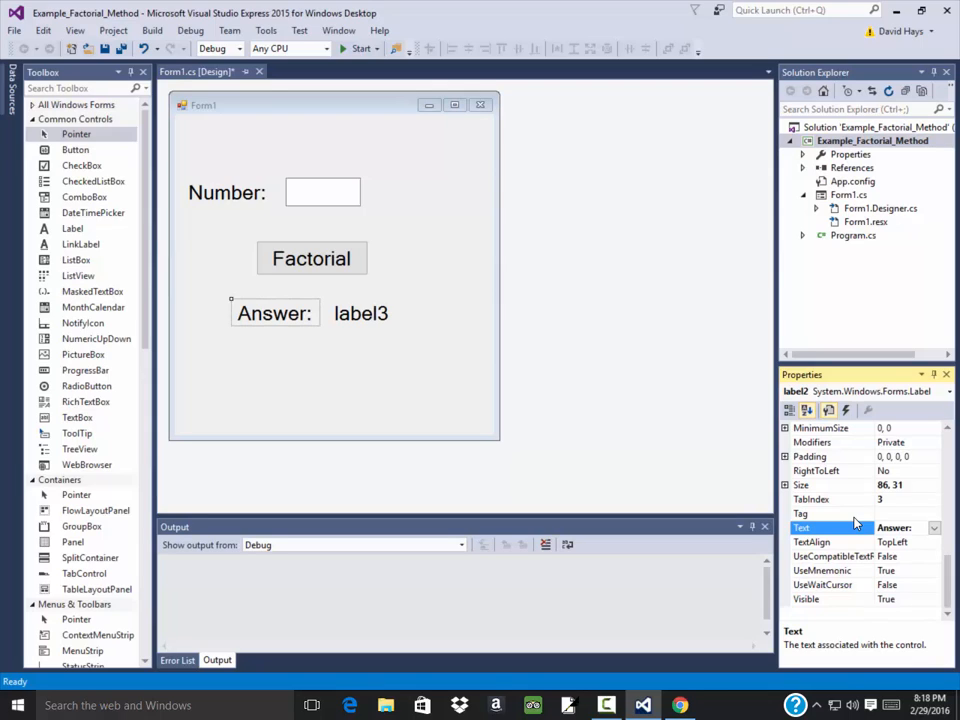
Step: Rename label3 to lb_answer and check its Visible property
{"action": "left_click", "coordinate": [360, 312]}
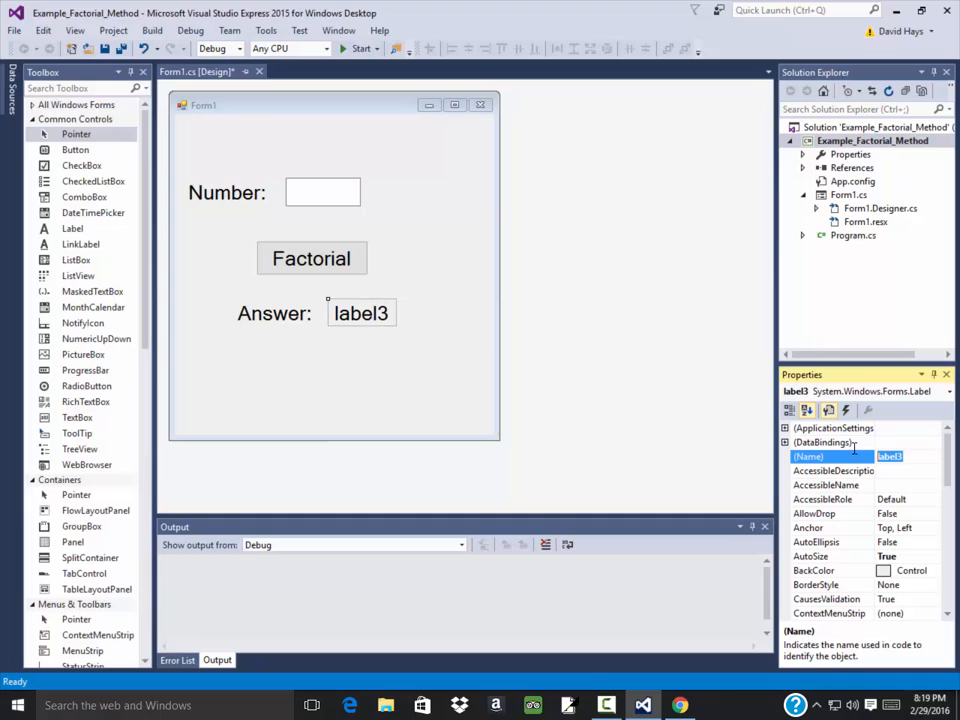
{"action": "type", "text": "lb_a"}
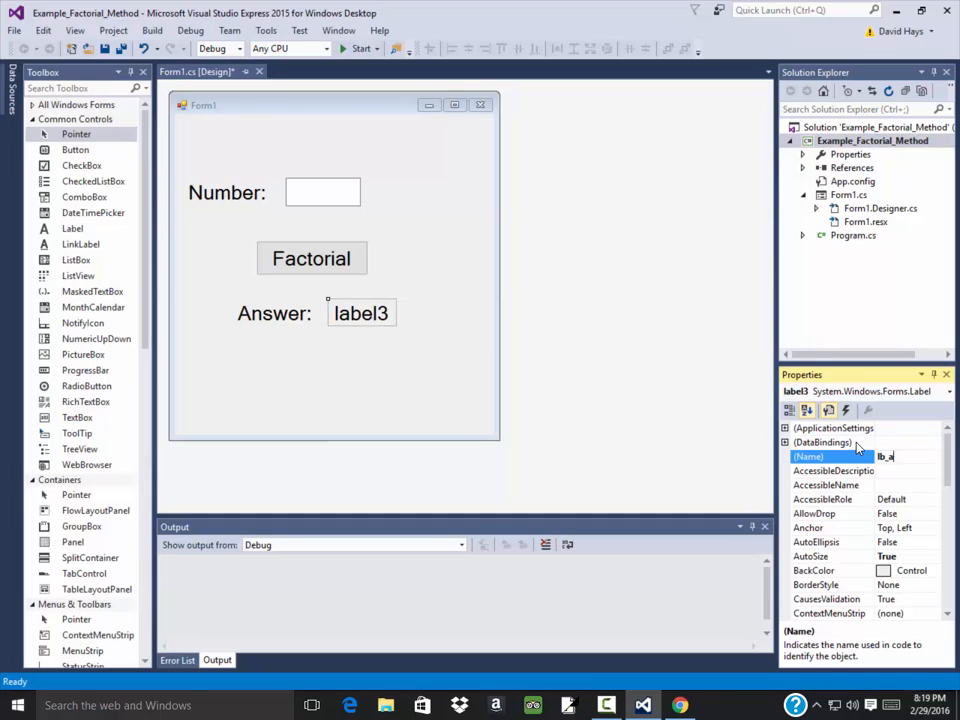
{"action": "type", "text": "lb_answer"}
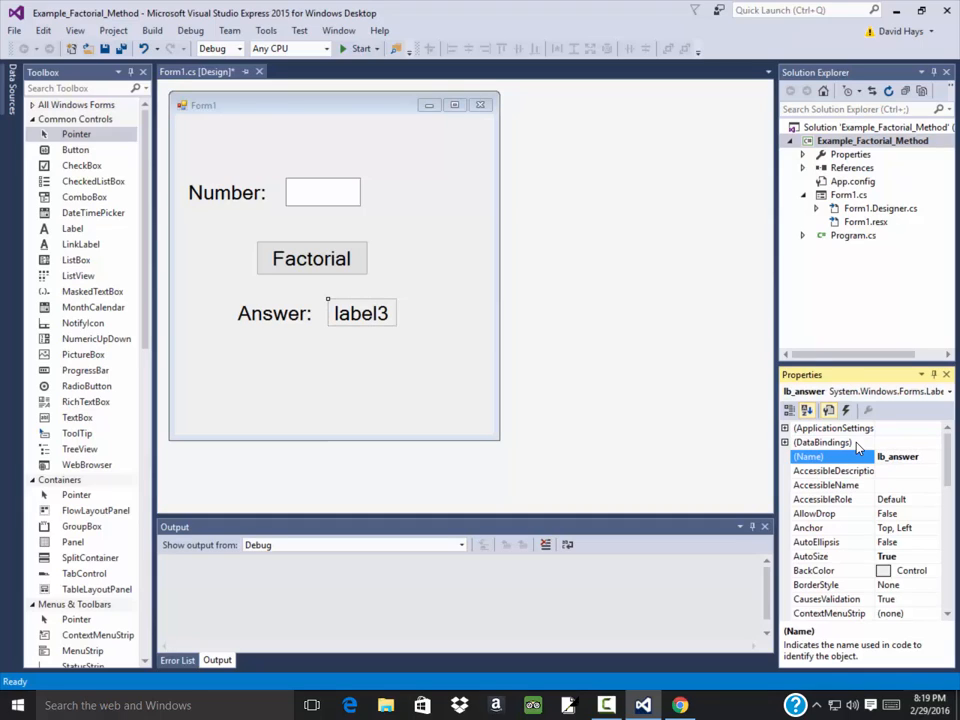
{"action": "scroll", "scroll_direction": "down", "scroll_amount": 3}
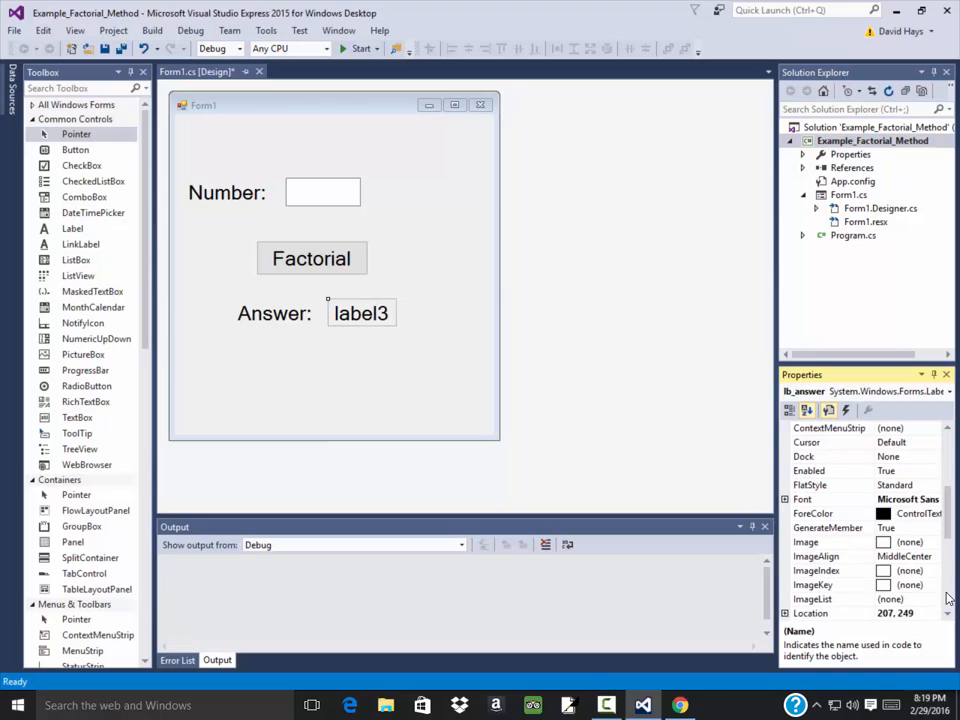
{"action": "scroll", "scroll_direction": "down", "scroll_amount": 3}
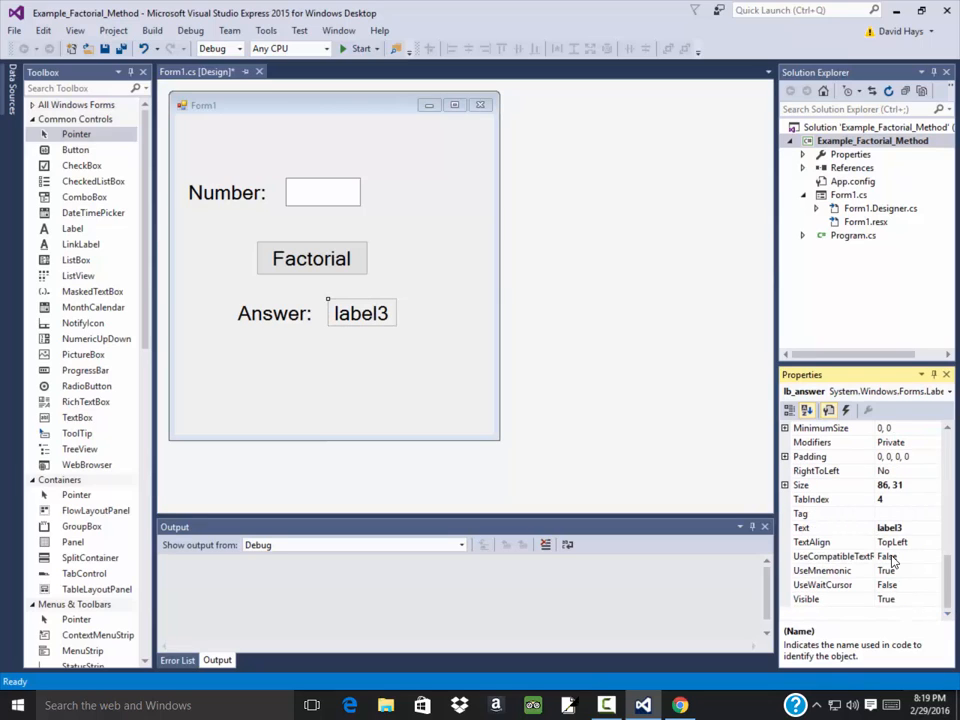
{"action": "left_click", "coordinate": [820, 598]}
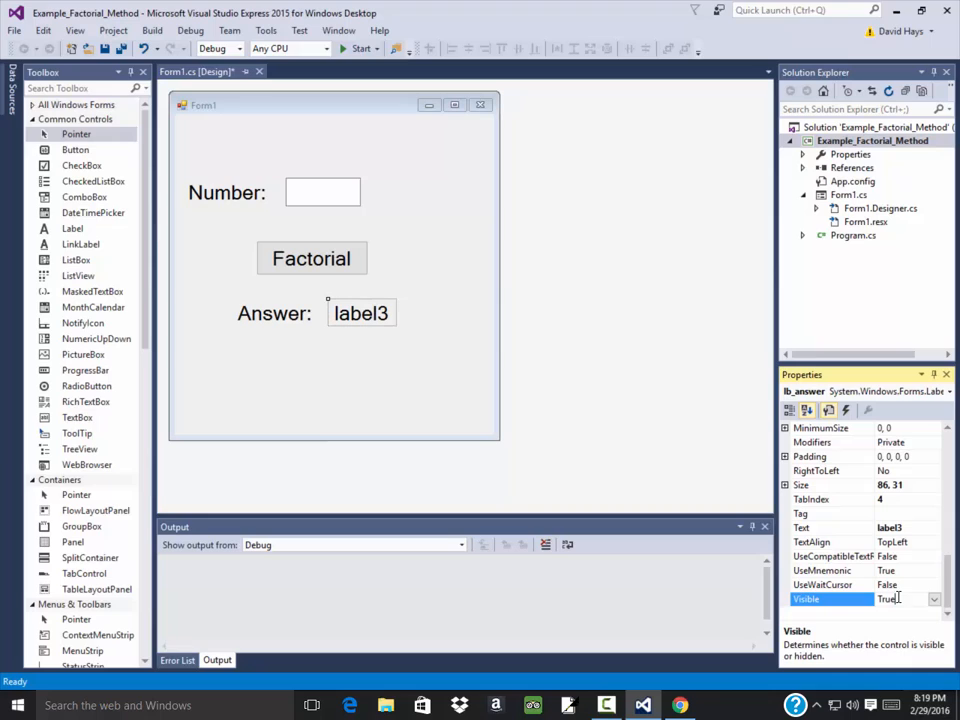
{"action": "left_click", "coordinate": [380, 282]}
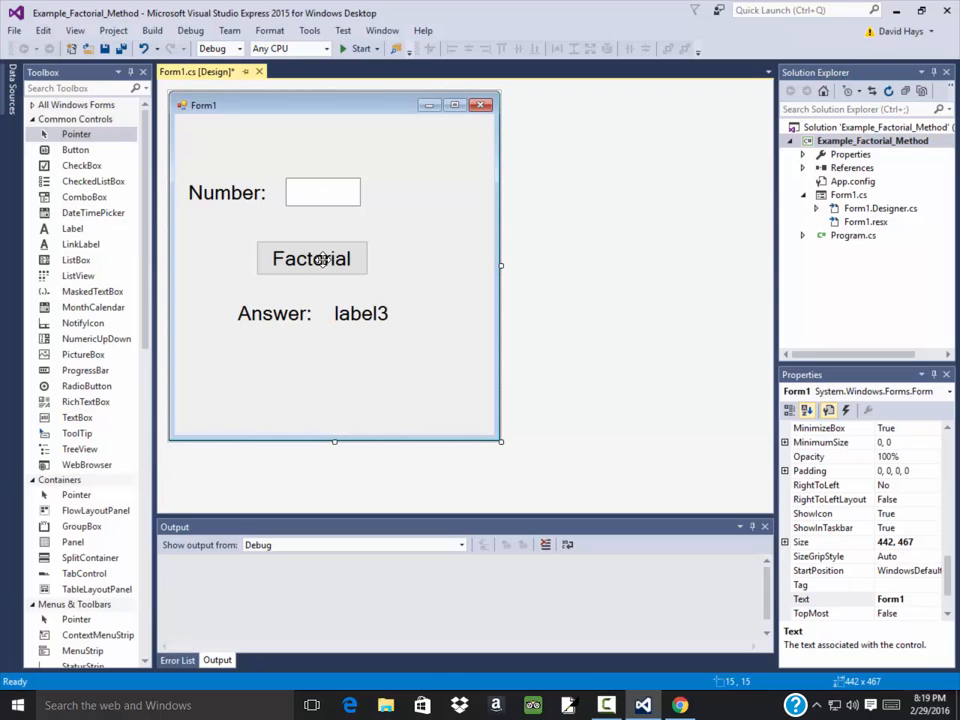
Step: In button1_Click, declare int fact, answer and set fact = int.Parse(tb_num.Text)
{"action": "double_click", "coordinate": [312, 258]}
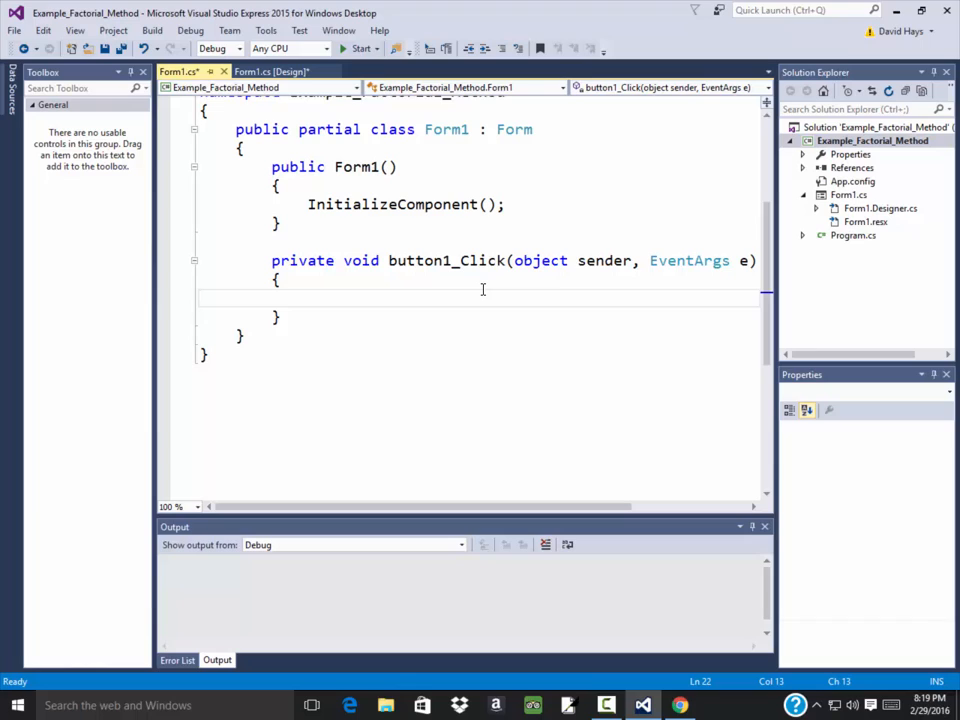
{"action": "type", "text": "i"}
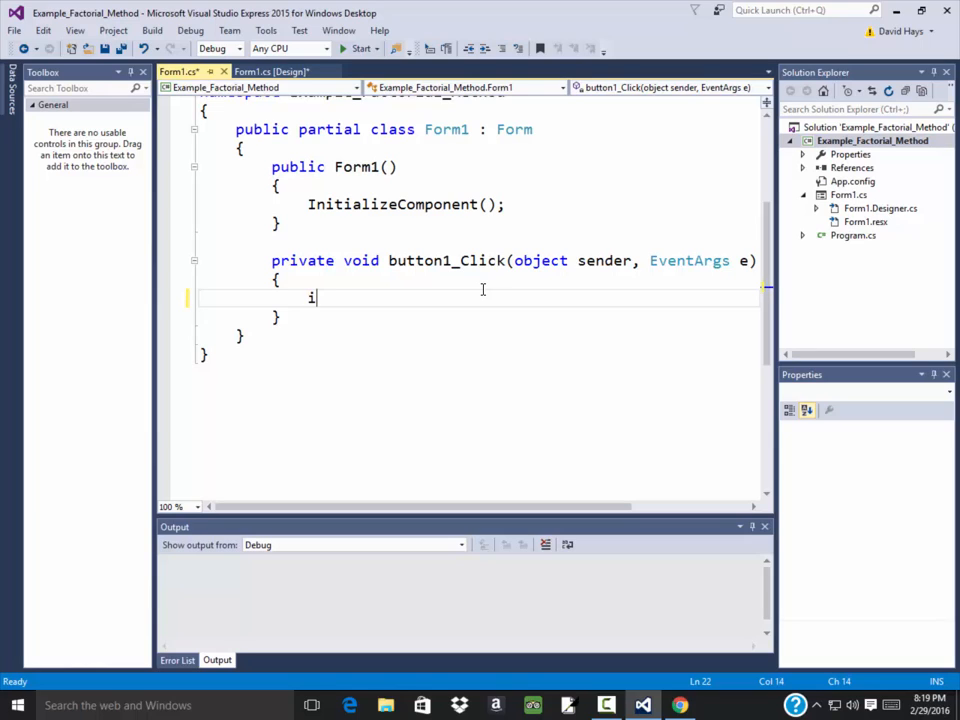
{"action": "type", "text": "nt fact;"}
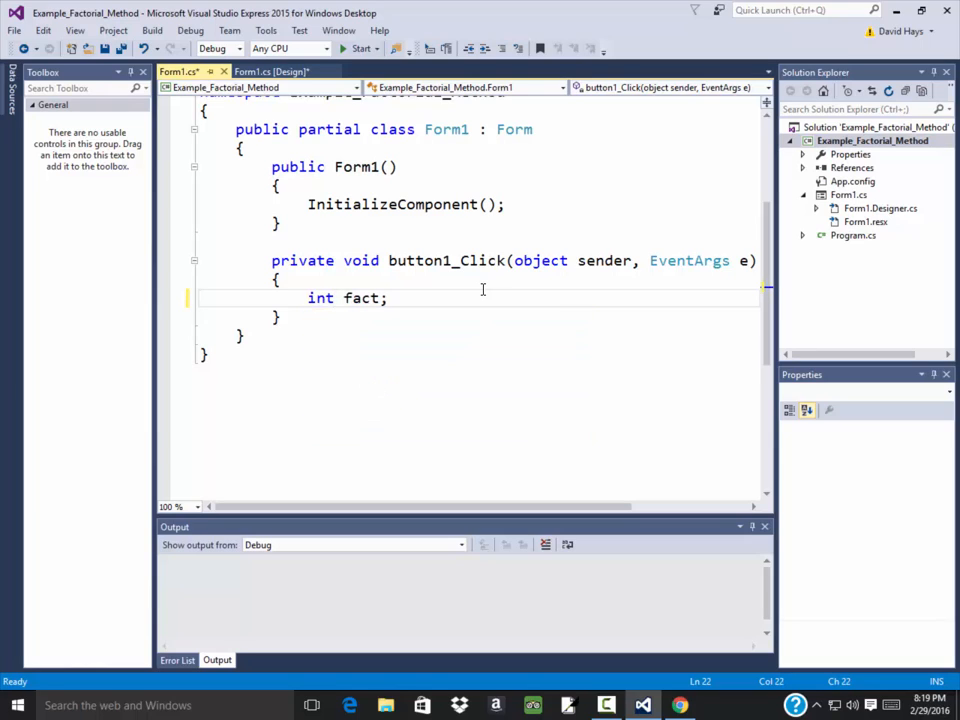
{"action": "key", "text": "enter"}
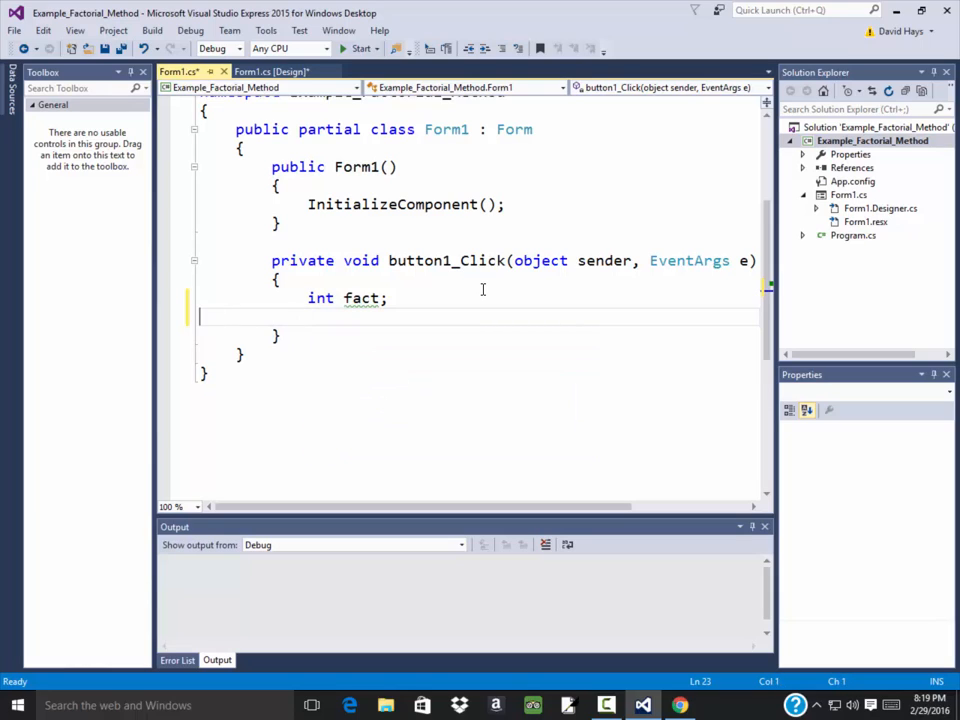
{"action": "type", "text": ", answe"}
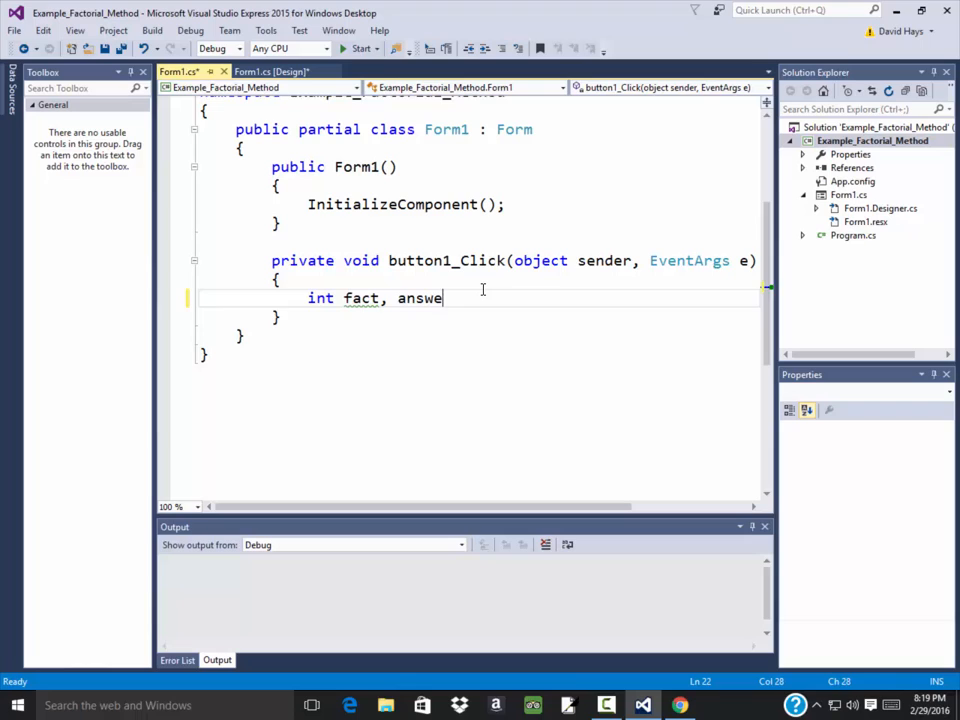
{"action": "type", "text": "r;"}
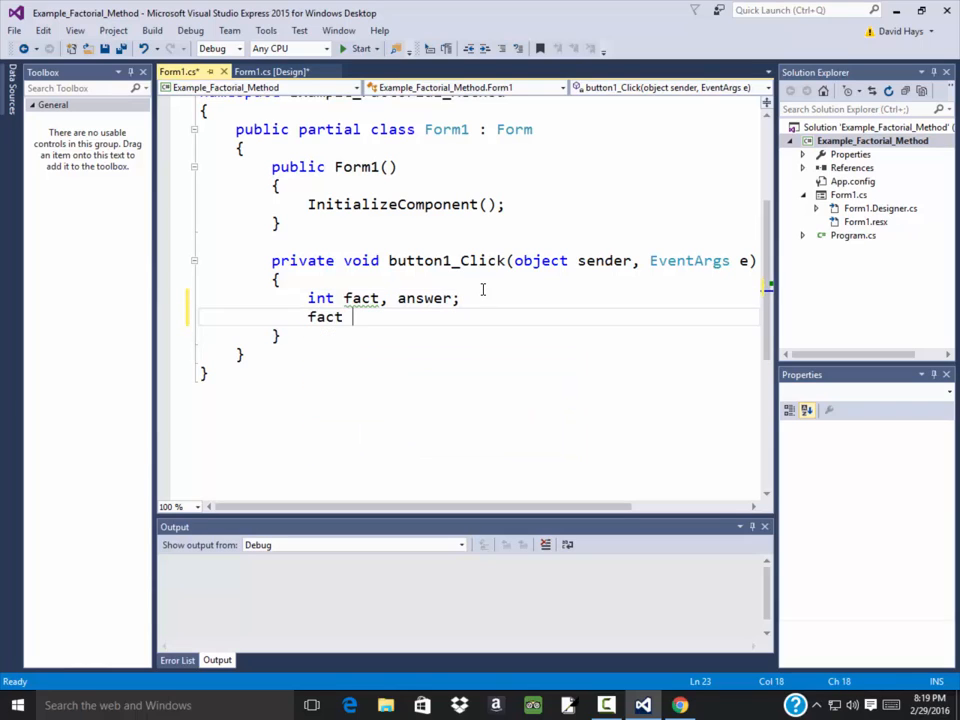
{"action": "type", "text": "="}
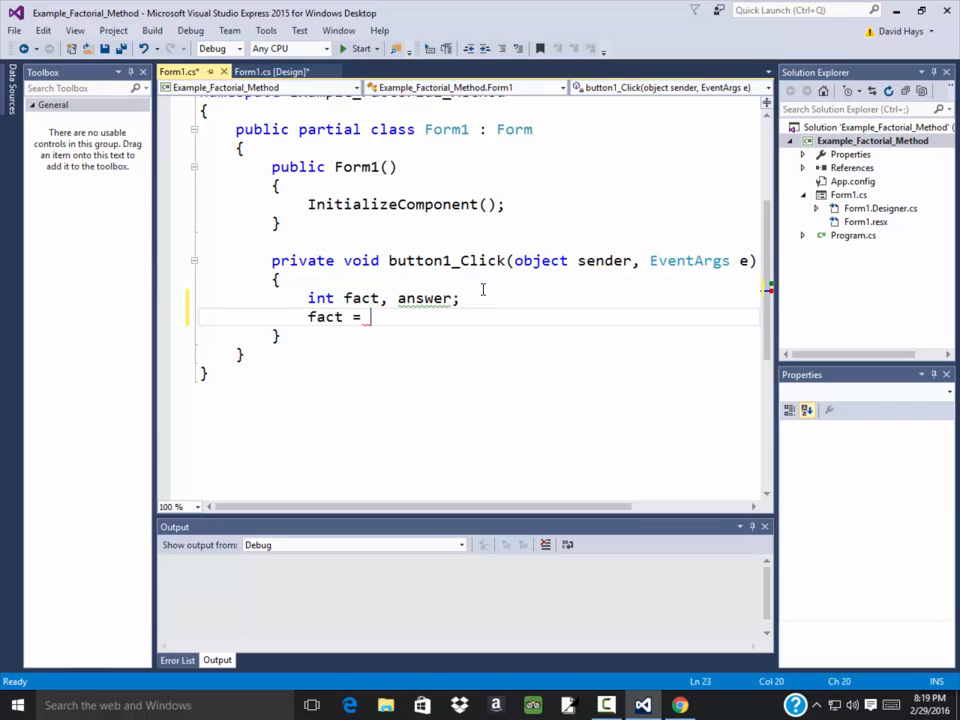
{"action": "type", "text": "int.Parse"}
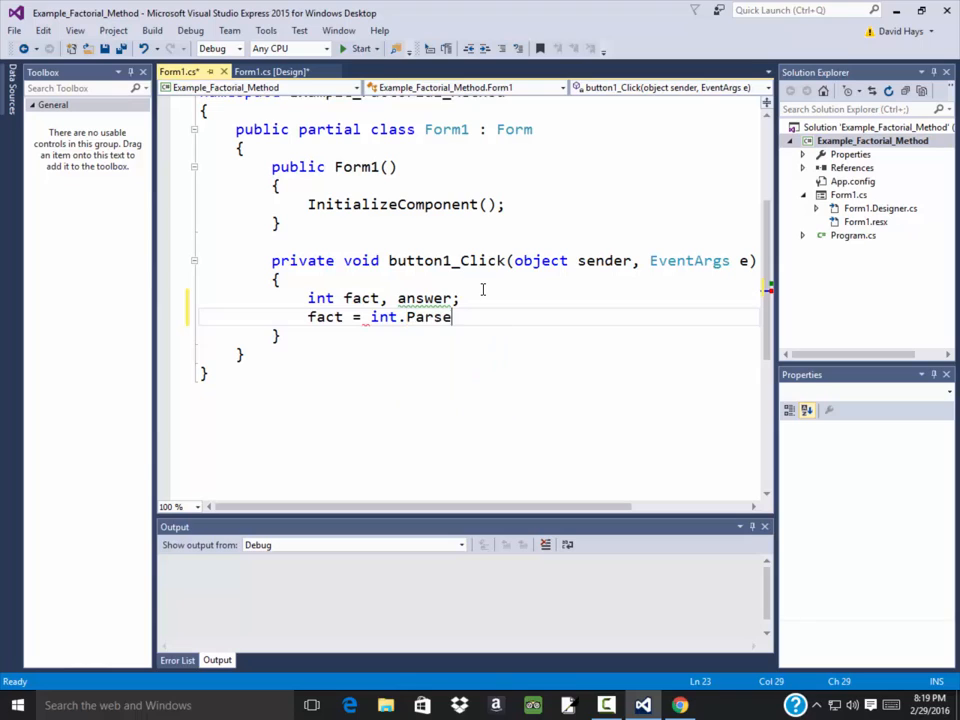
{"action": "type", "text": "(tb_num.Text);"}
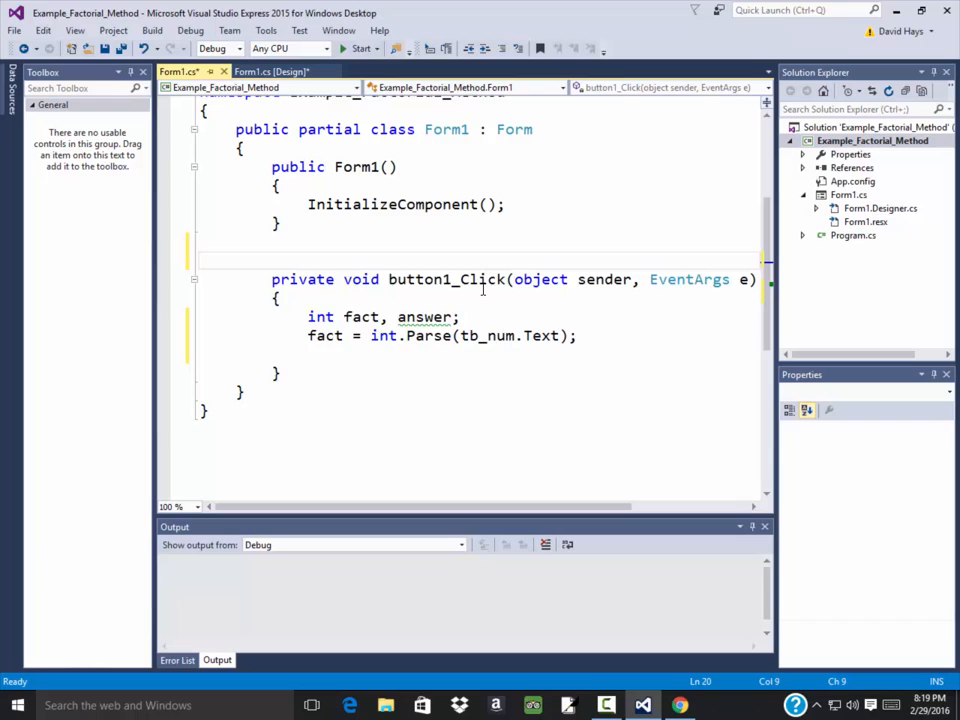
Step: Add a private int Calculate_Factorial(int num) method starting with int answer = 1
{"action": "type", "text": "private int"}
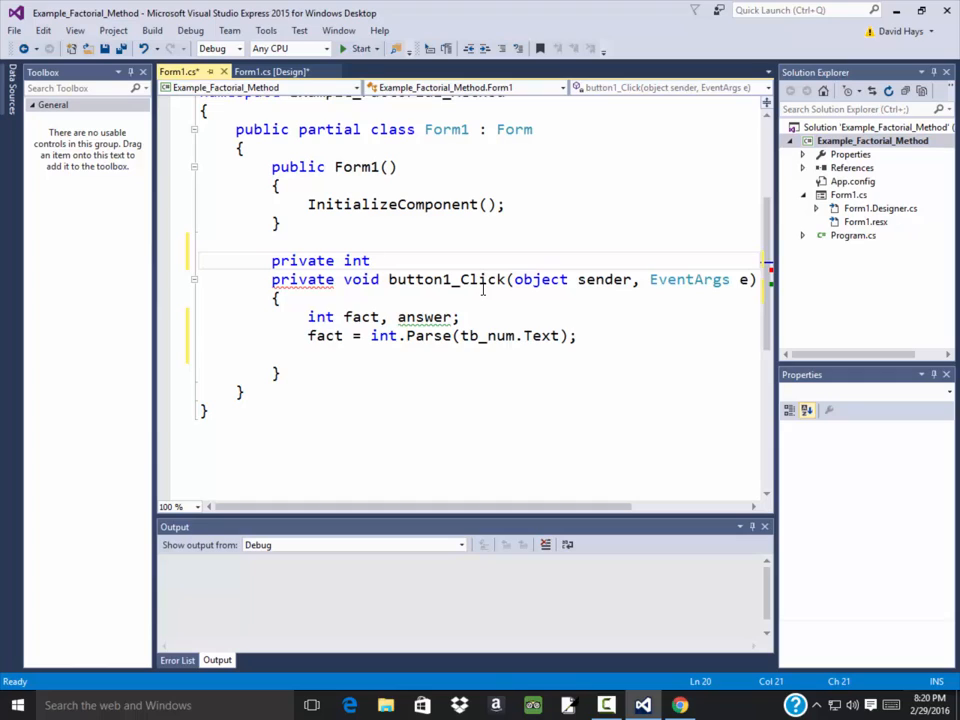
{"action": "type", "text": "Calc"}
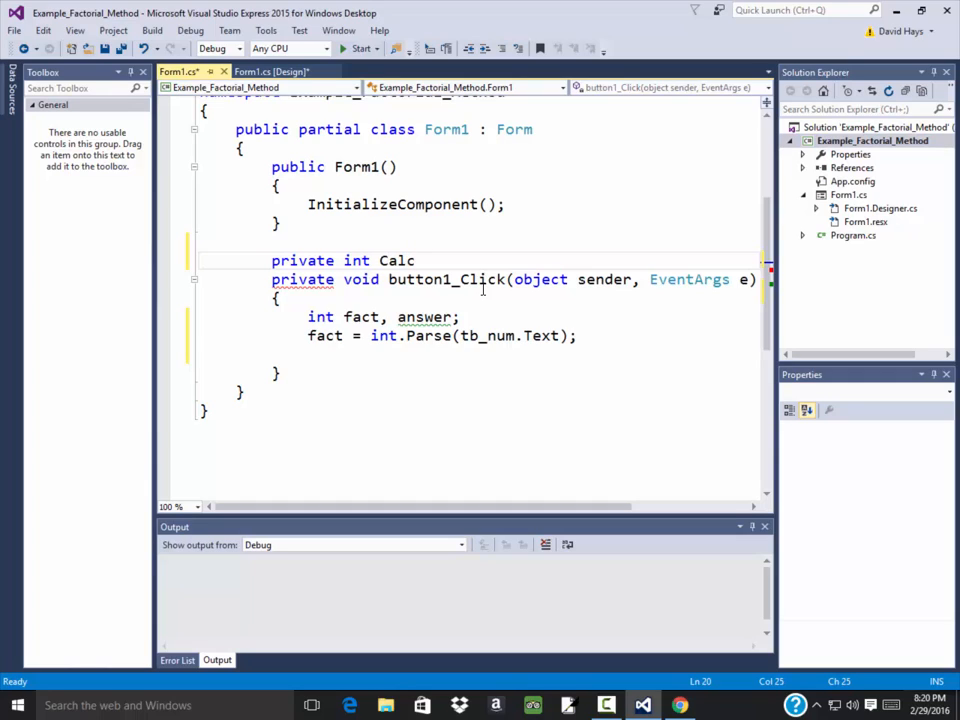
{"action": "type", "text": "ulate_"}
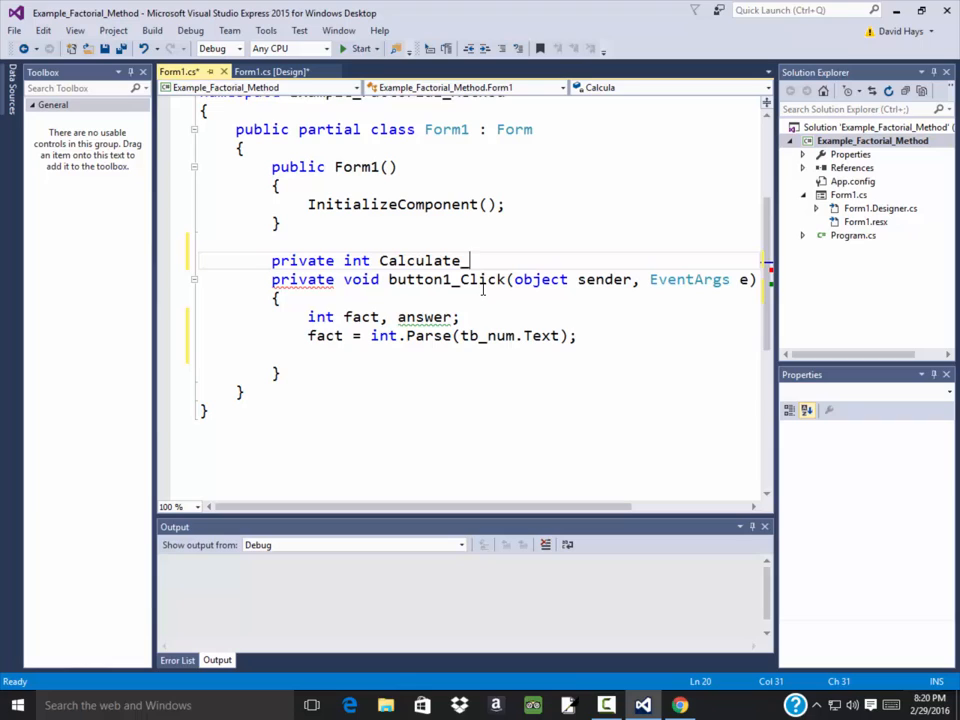
{"action": "type", "text": "Factorial()"}
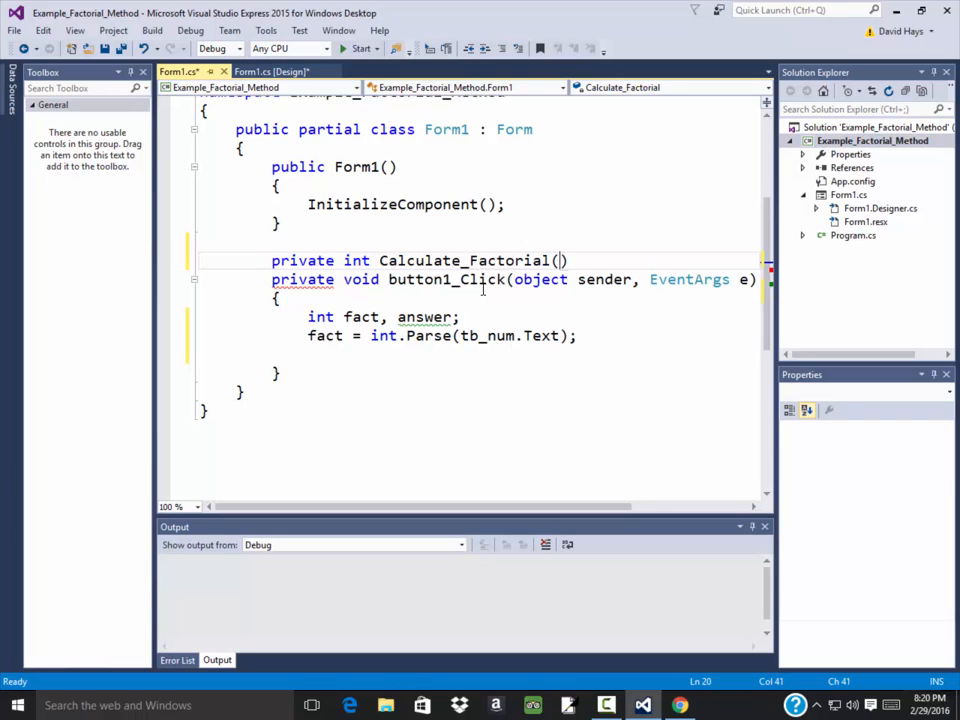
{"action": "type", "text": "int num"}
{"action": "type", "text": "{"}
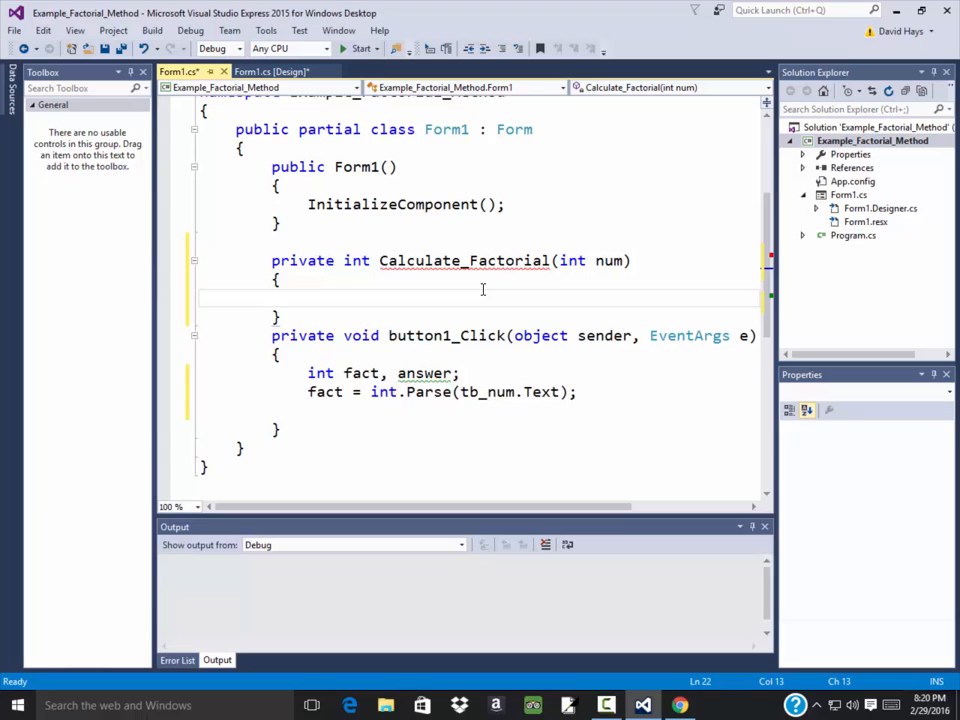
{"action": "type", "text": "int"}
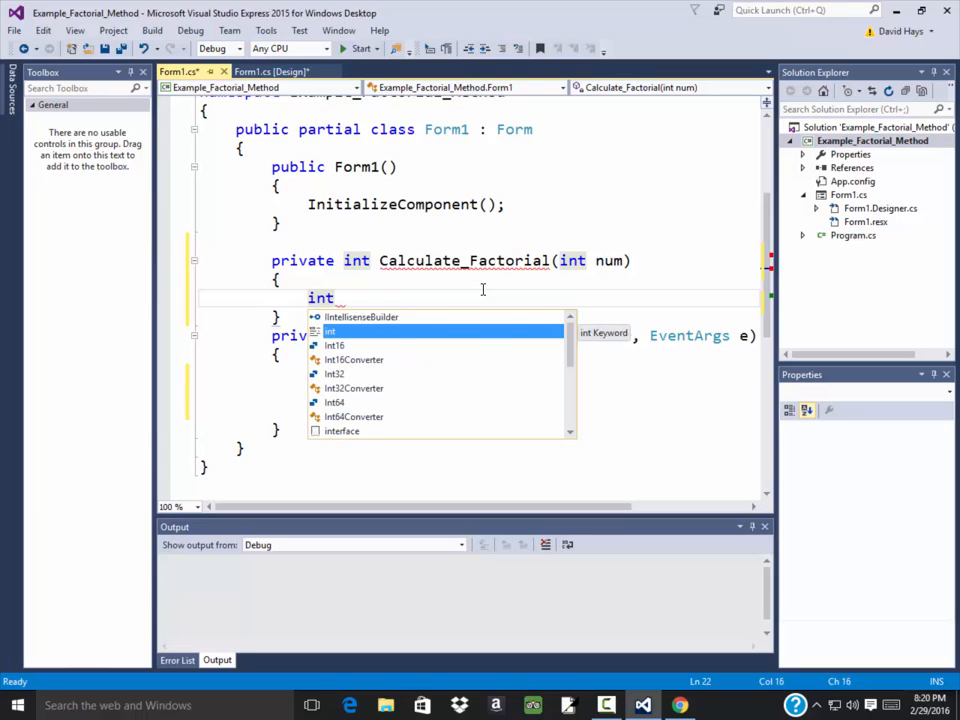
{"action": "type", "text": "a"}
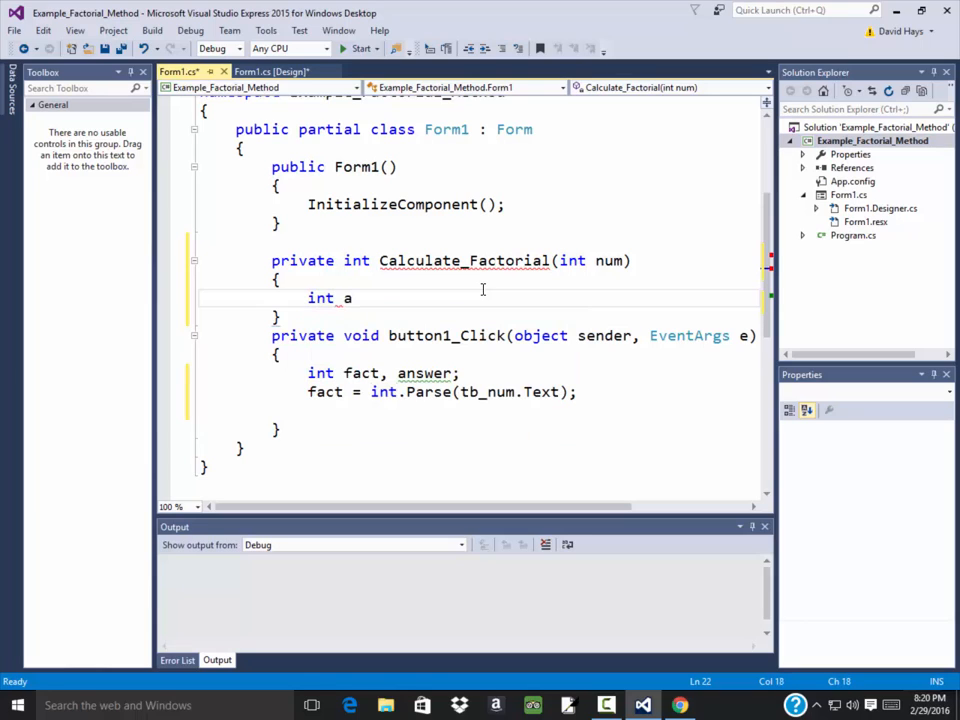
{"action": "type", "text": "nswer = 1;"}
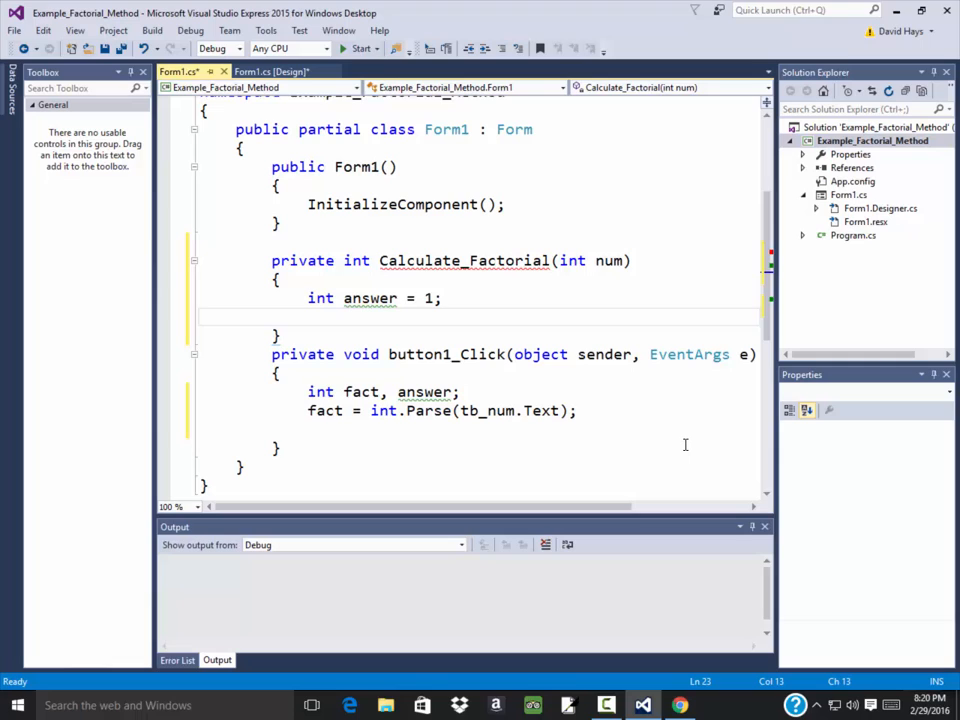
Step: Write the loop header for (int x = 1; x <= num; x = x + 1)
{"action": "type", "text": "for"}
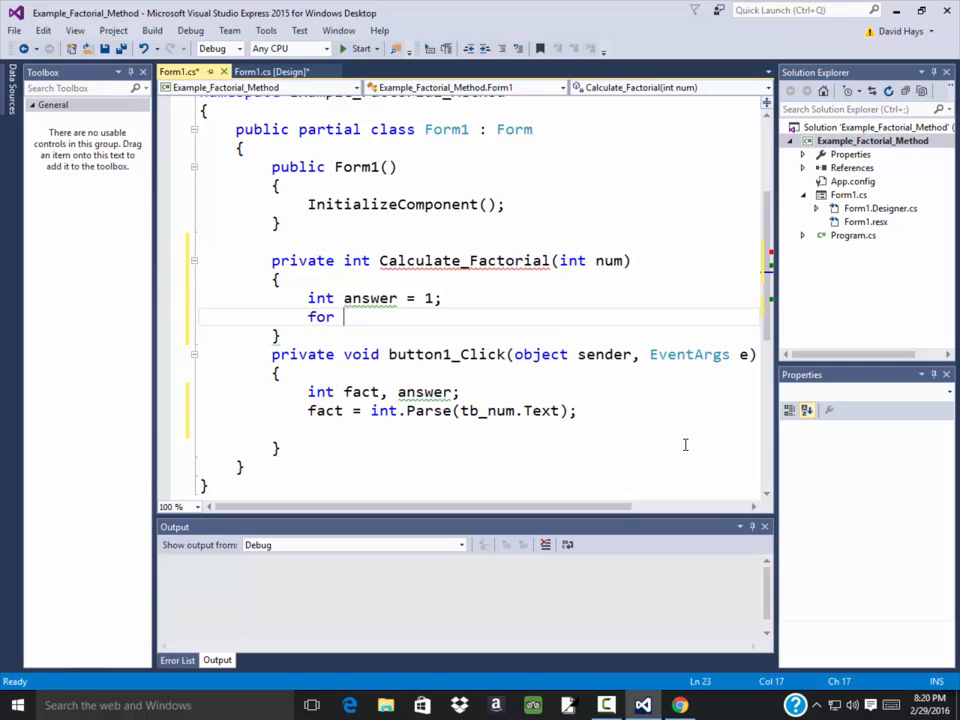
{"action": "type", "text": "(int x="}
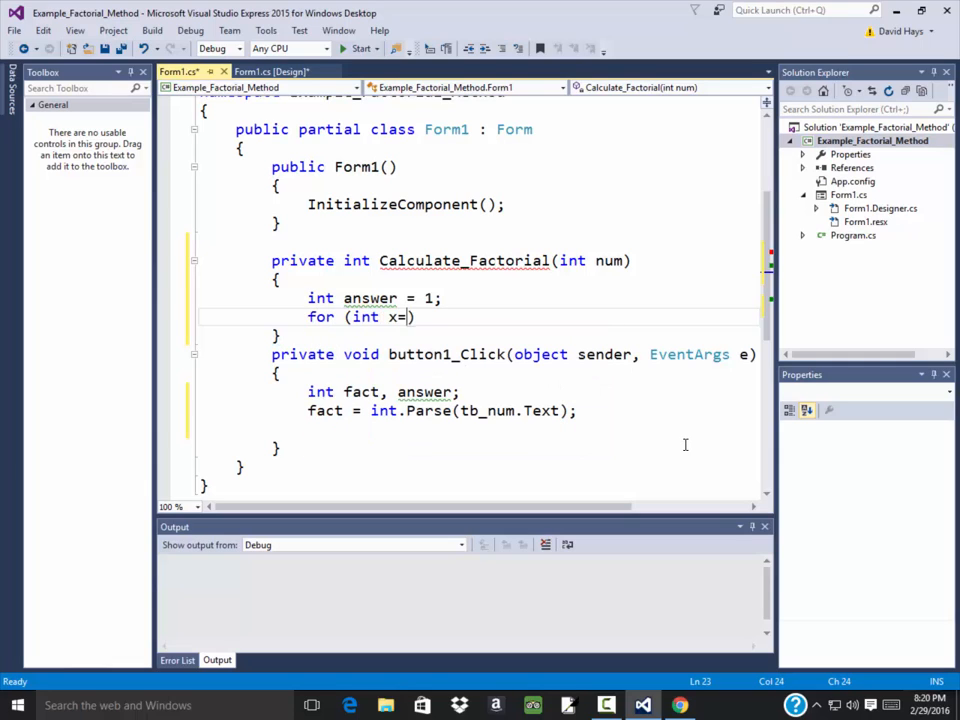
{"action": "type", "text": "1;"}
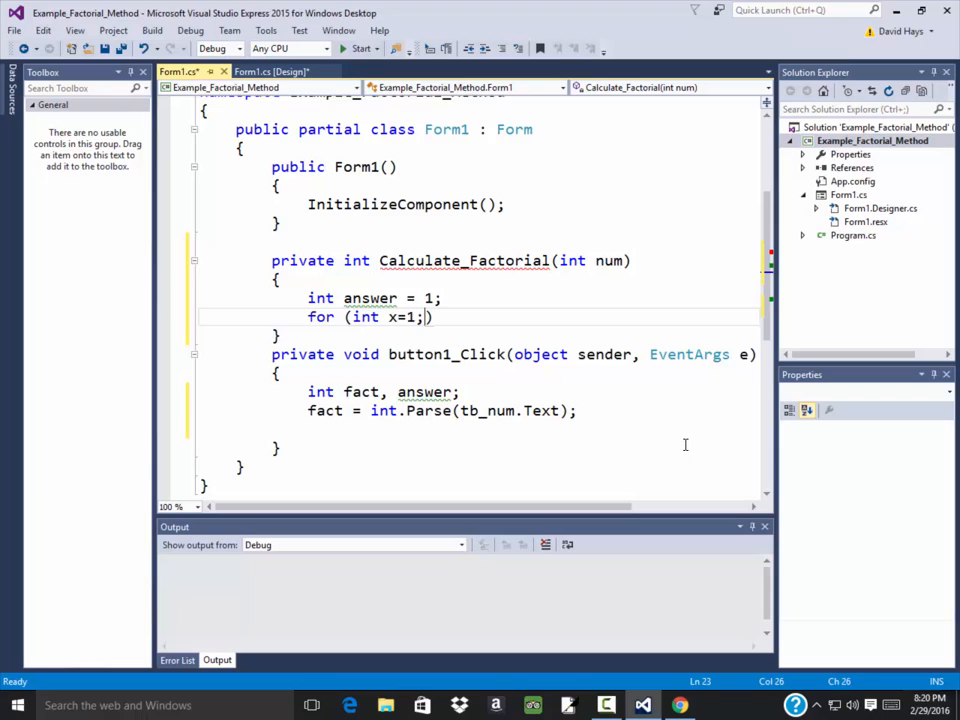
{"action": "type", "text": "x<"}
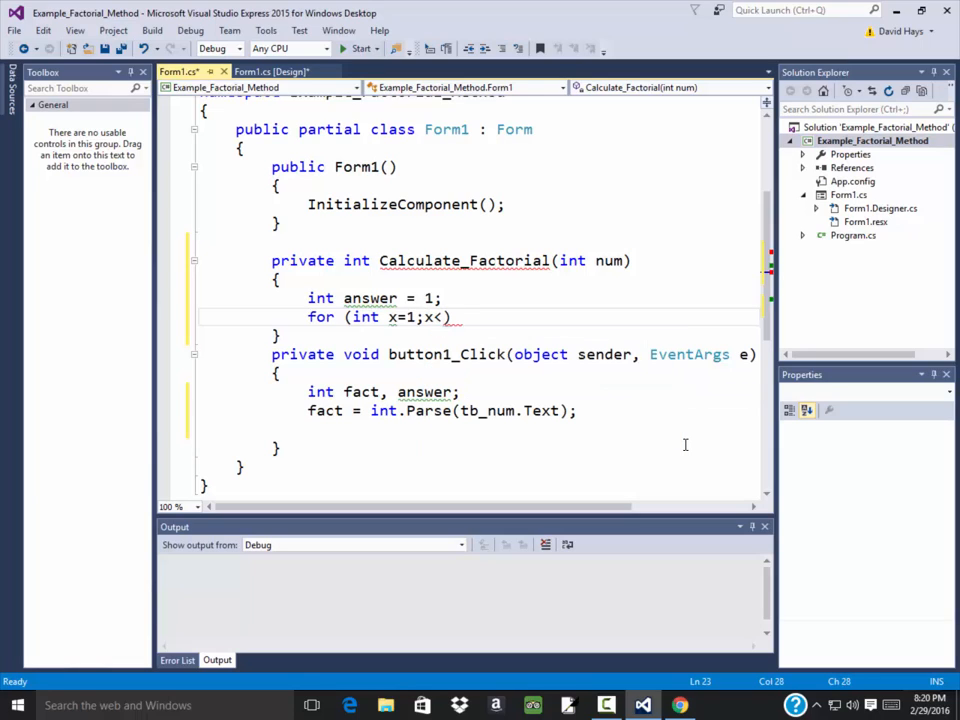
{"action": "type", "text": "="}
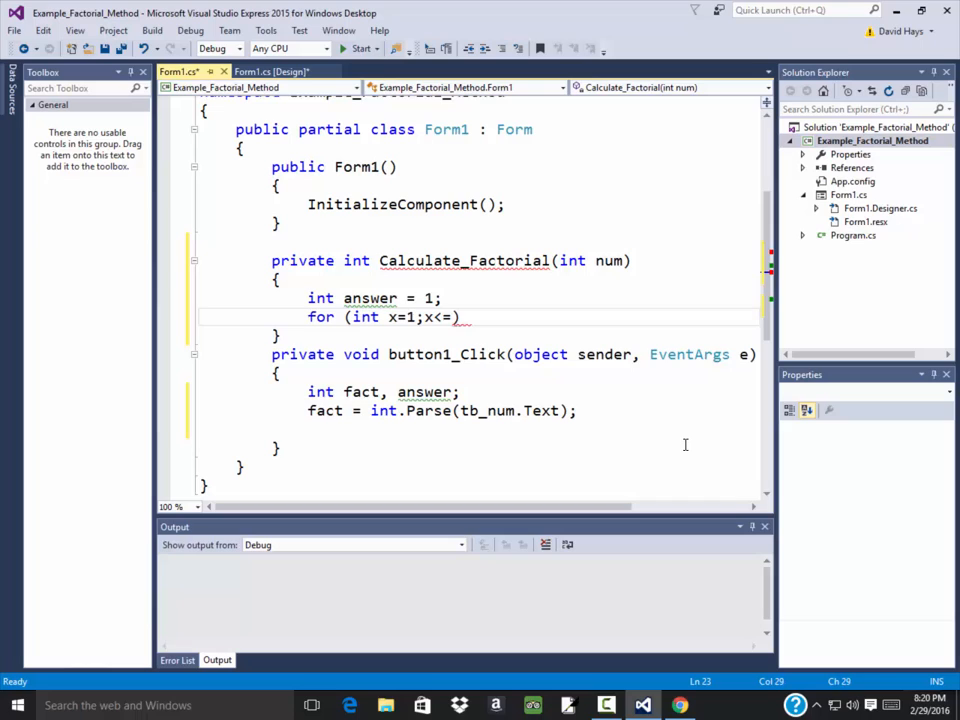
{"action": "type", "text": "num;"}
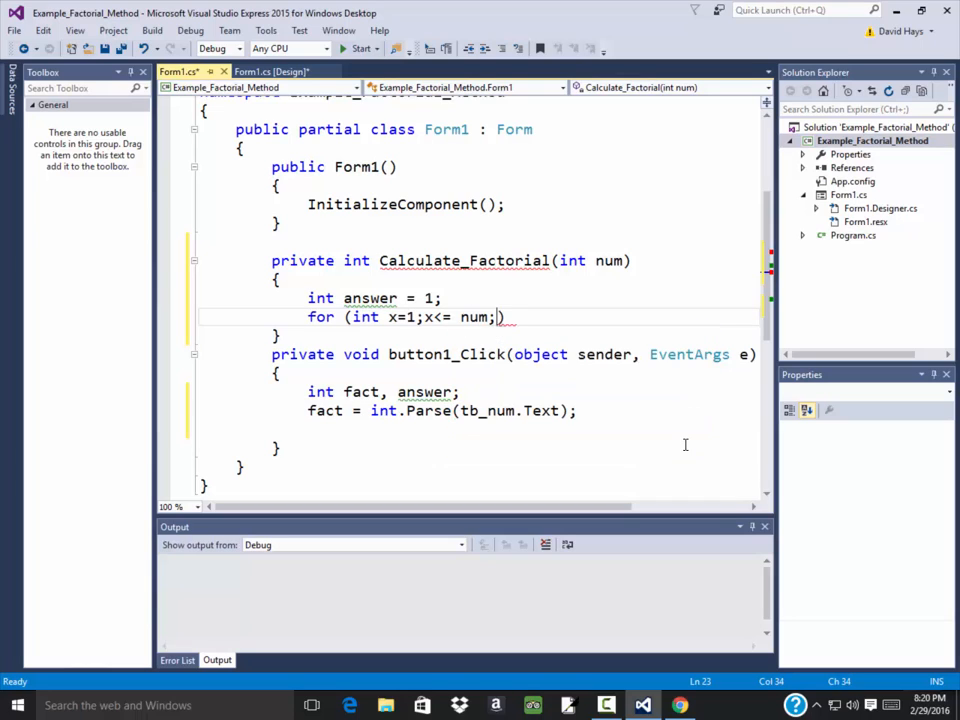
{"action": "type", "text": "x=x"}
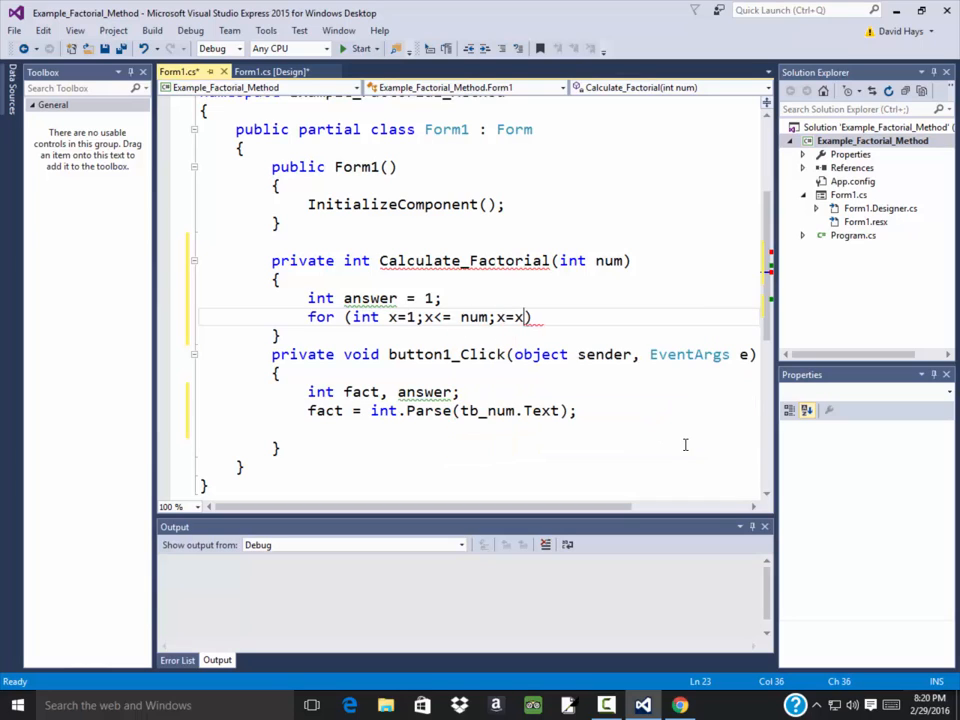
{"action": "type", "text": "+1"}
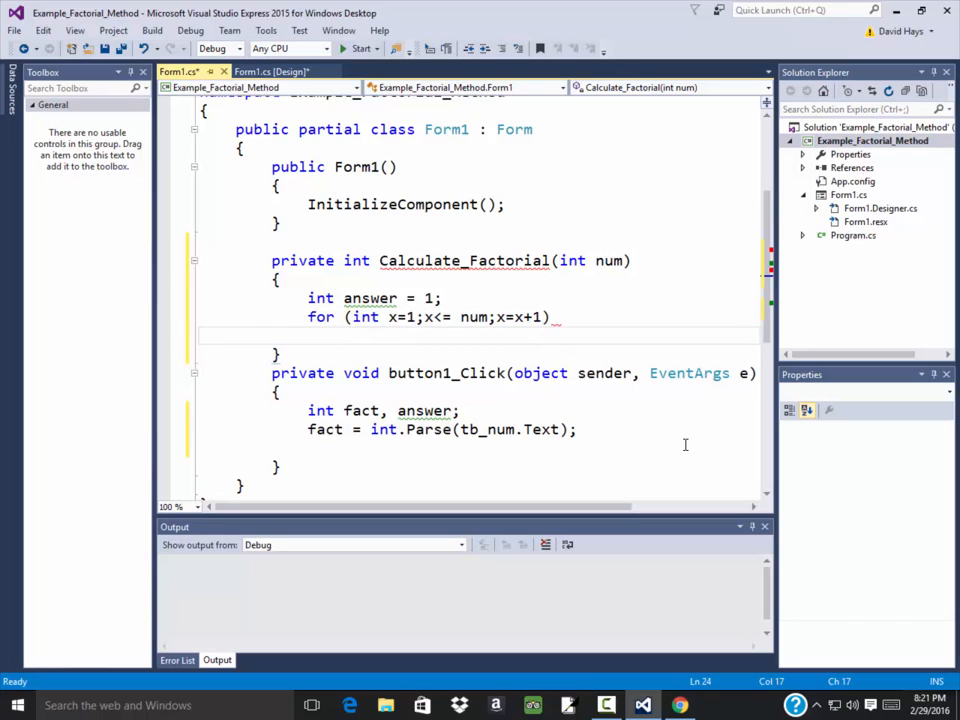
Step: Make the loop body answer = answer * x and return answer from the method
{"action": "type", "text": "answer ="}
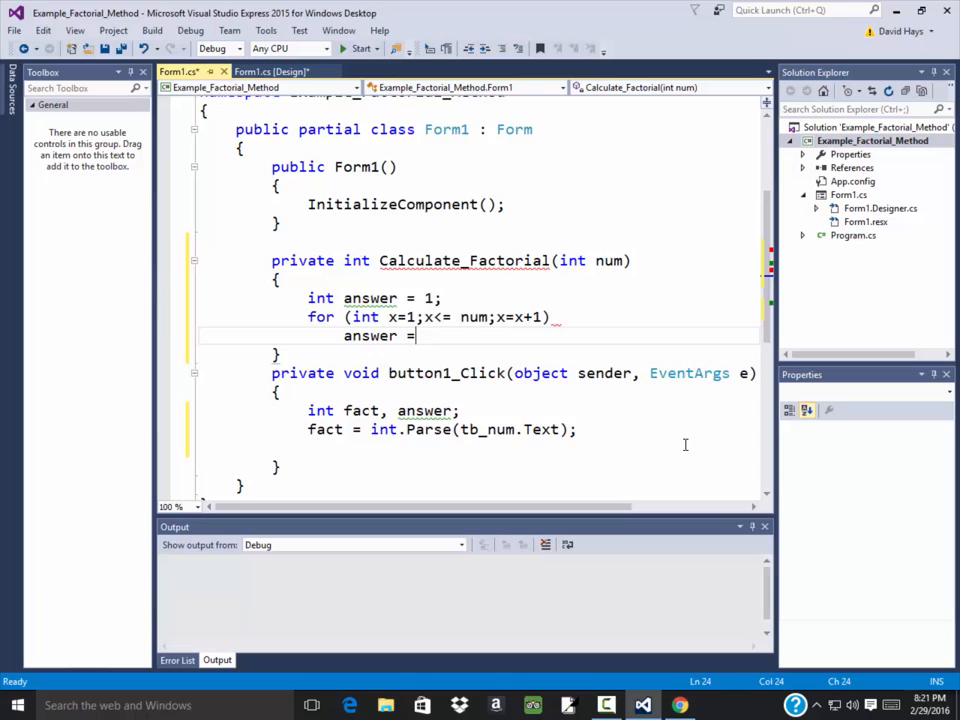
{"action": "type", "text": "answer * n"}
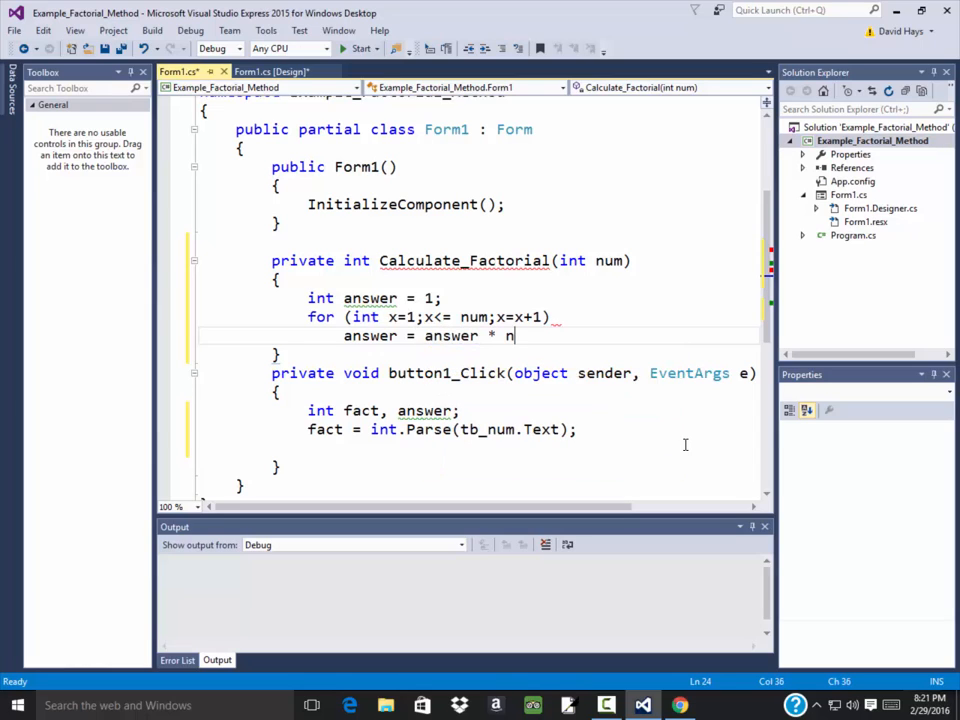
{"action": "type", "text": "x;"}
{"action": "type", "text": "return"}
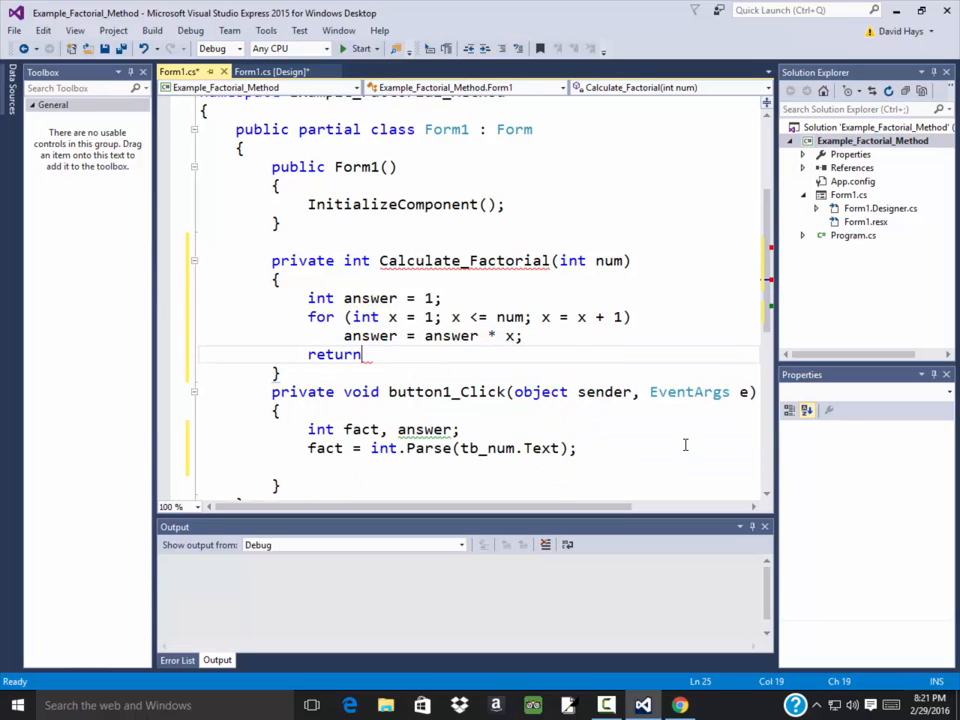
{"action": "type", "text": "answer;"}
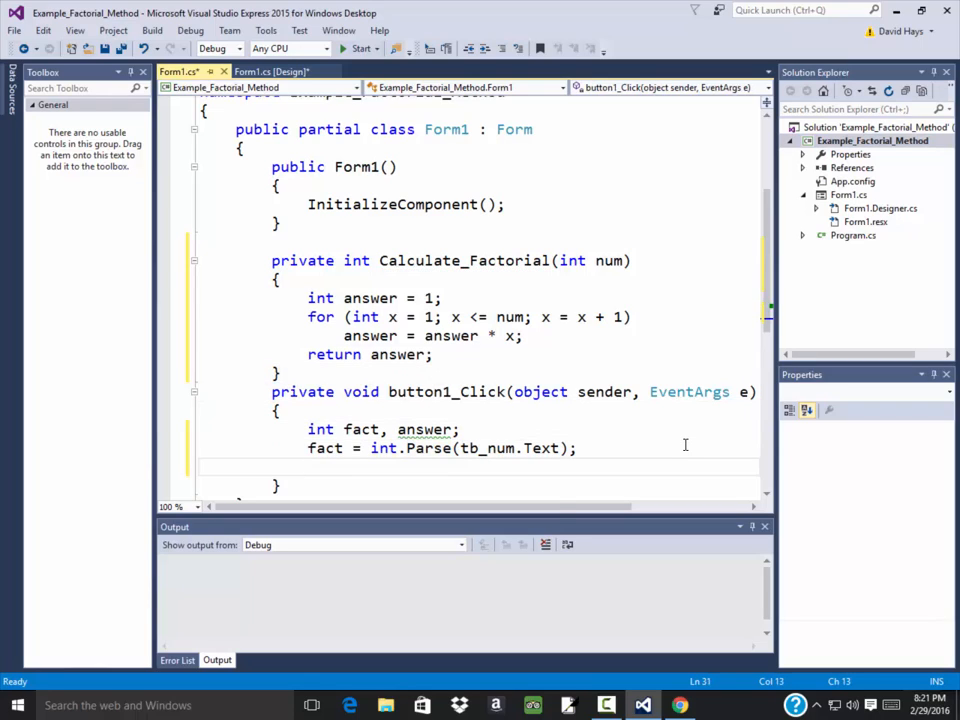
Step: In button1_Click, set answer = Calculate_Factorial(fact)
{"action": "type", "text": "answer"}
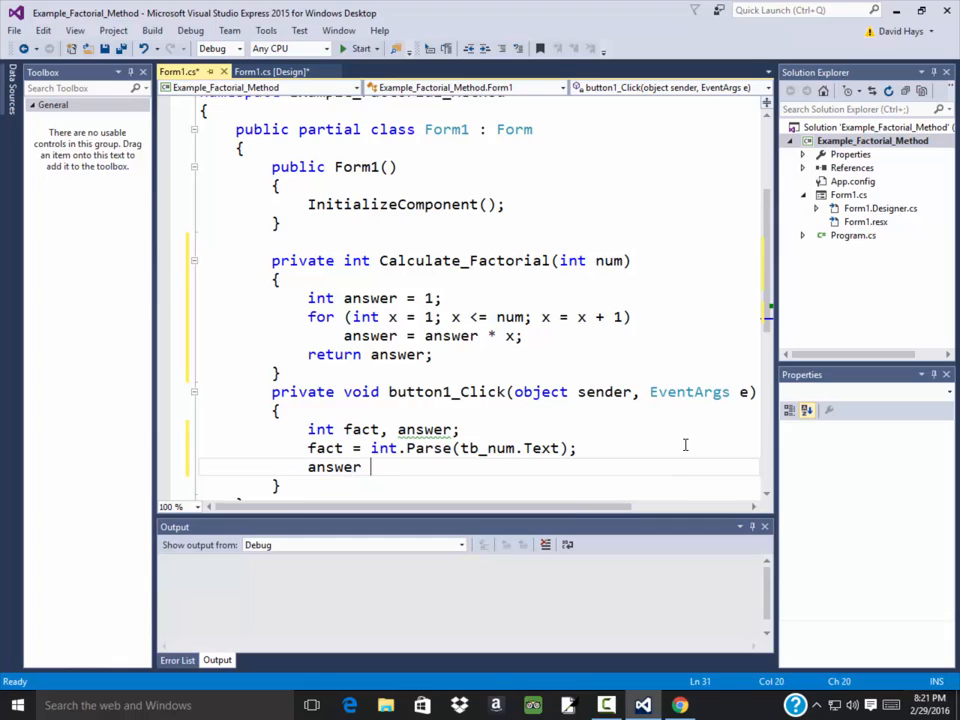
{"action": "type", "text": "="}
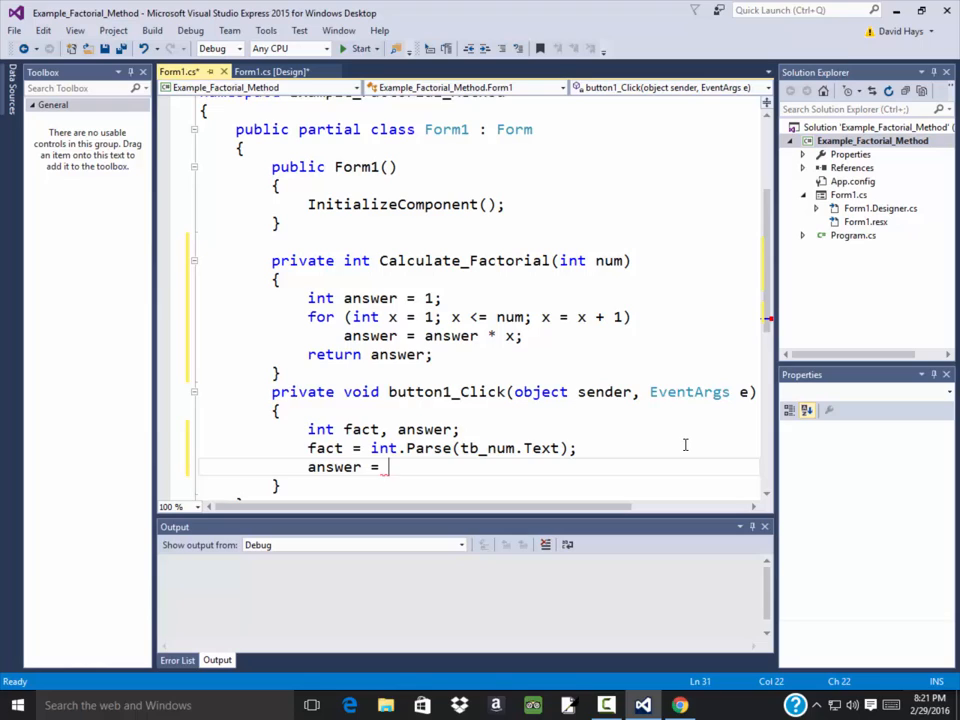
{"action": "type", "text": "Calculate_Factorial"}
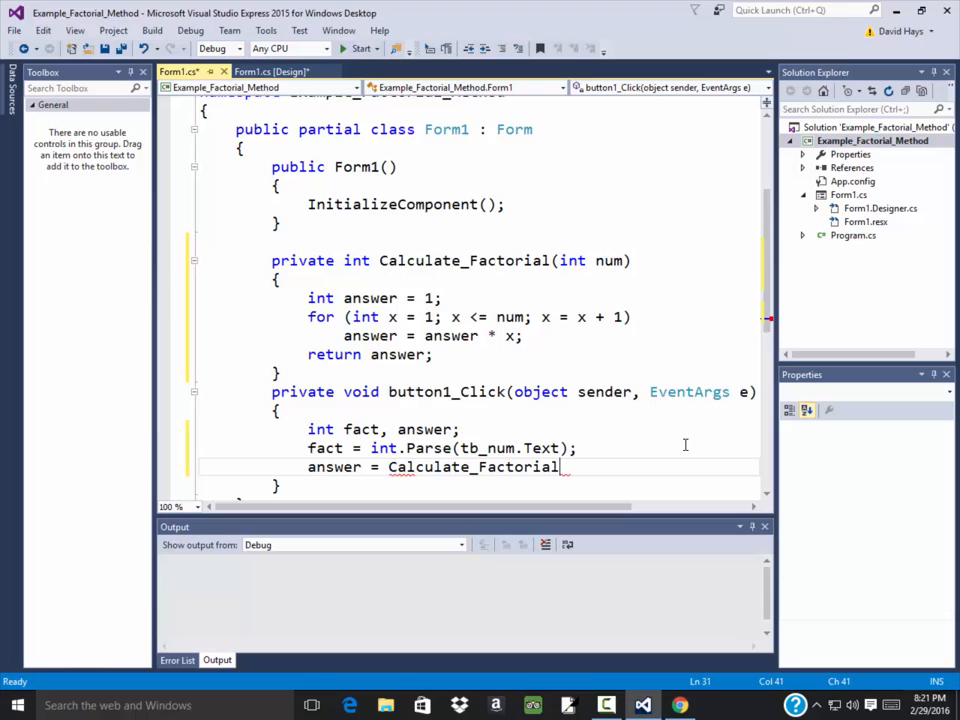
{"action": "type", "text": "(fact);"}
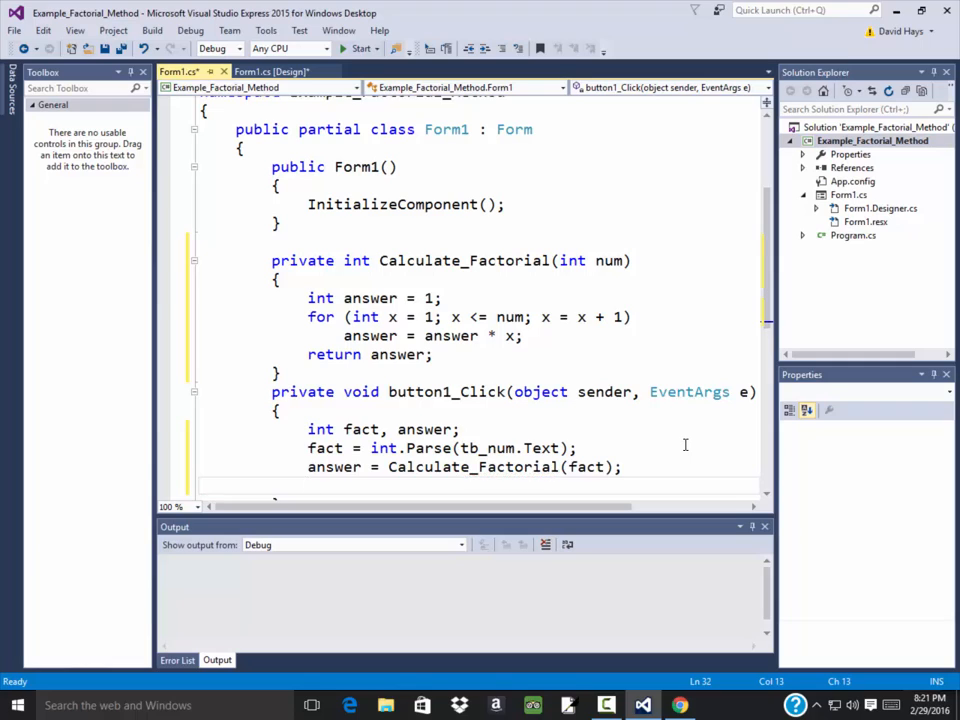
{"action": "scroll", "scroll_direction": "down", "scroll_amount": 3}
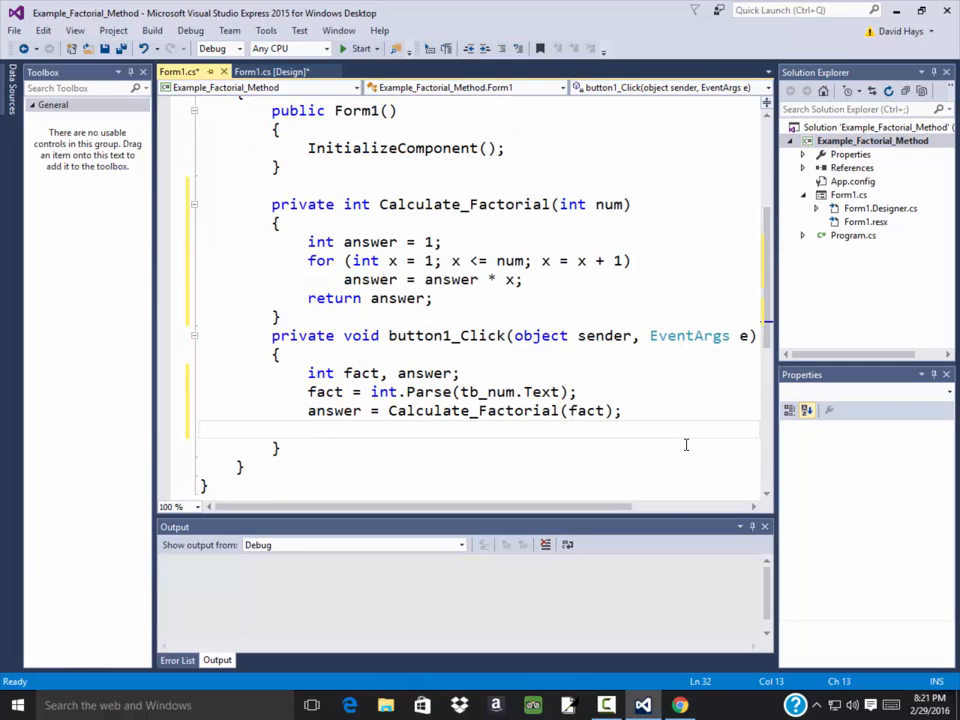
Step: Set lb_answer.Text = answer.ToString() and lb_answer.Visible = true
{"action": "type", "text": "lb_answer."}
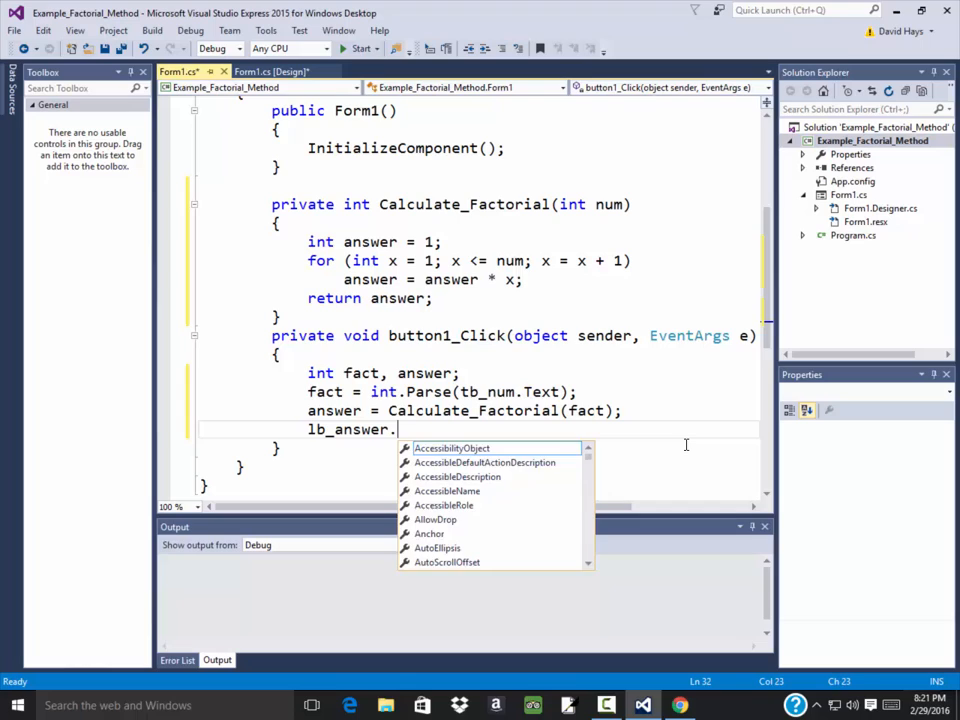
{"action": "type", "text": "Text = answer.ToString();"}
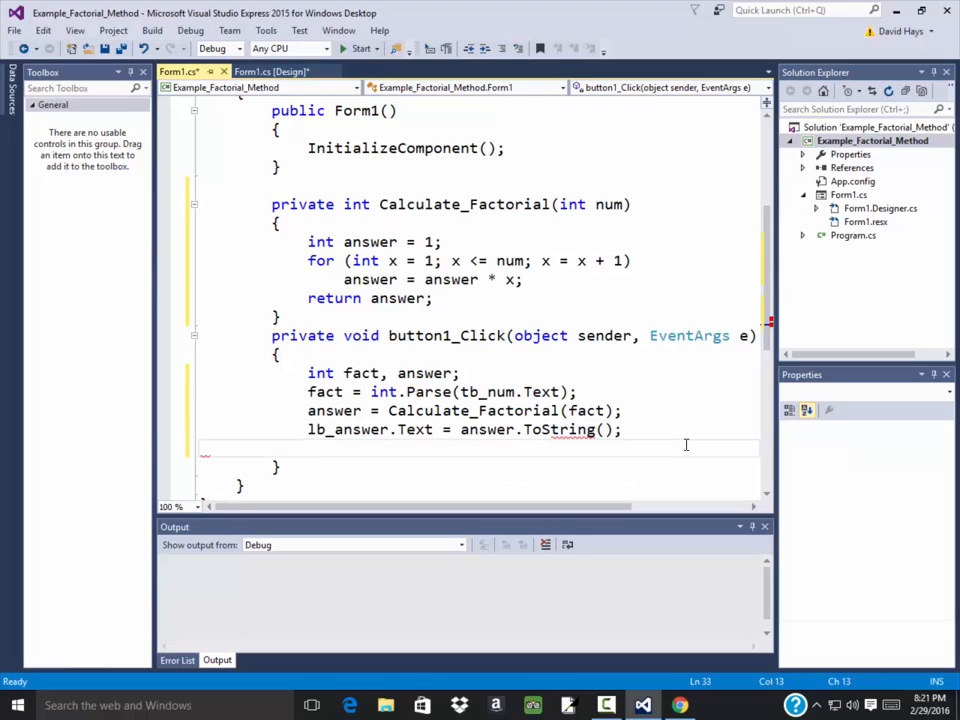
{"action": "type", "text": "lb_answer."}
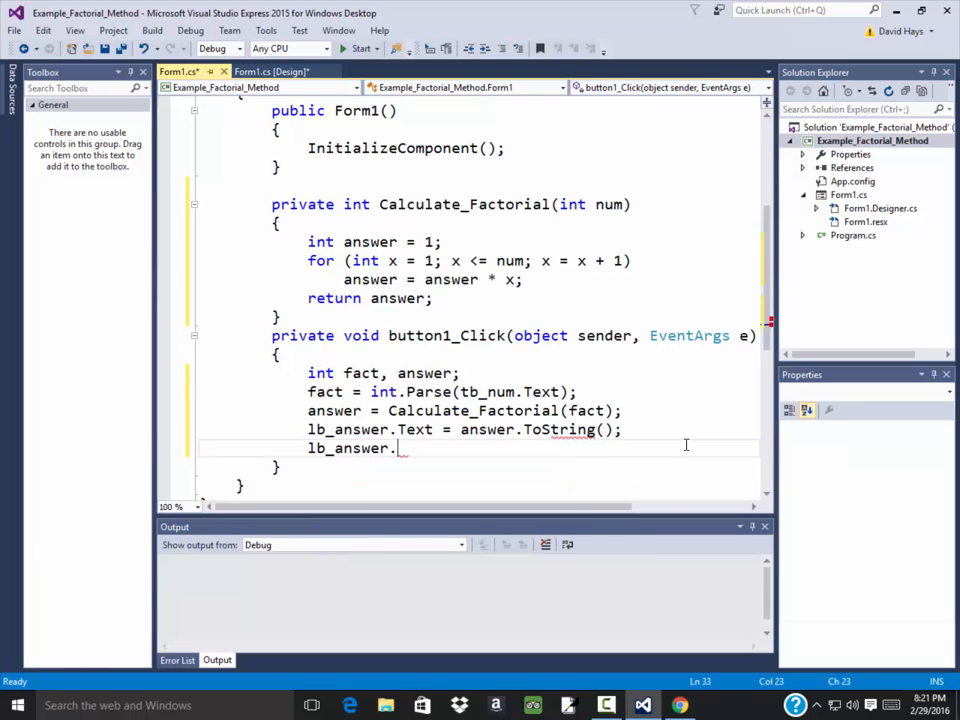
{"action": "type", "text": "Visible = true;"}
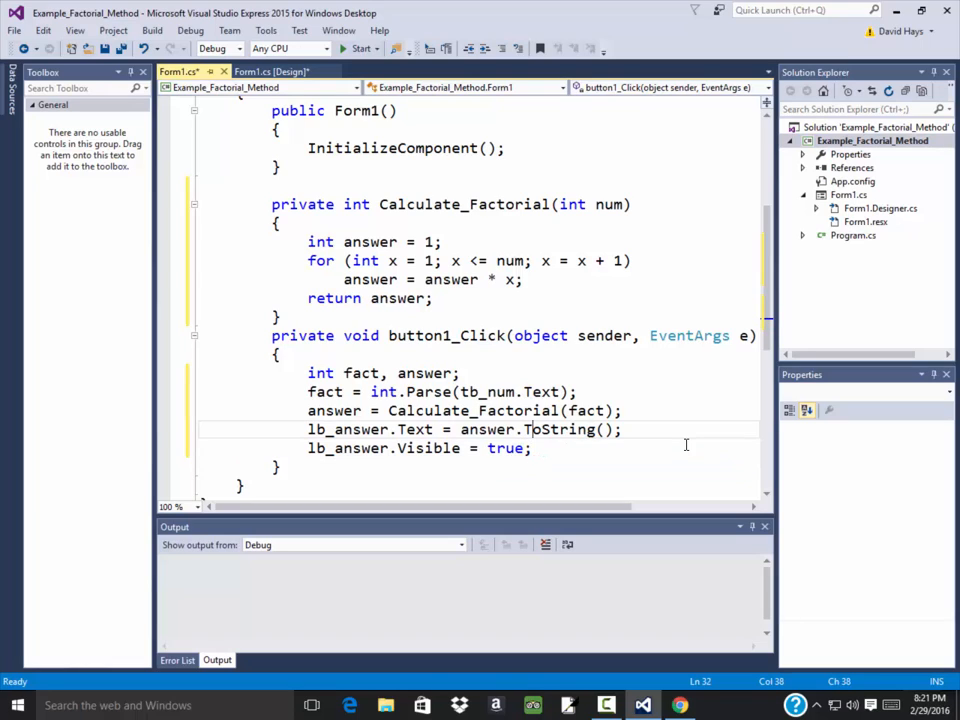
{"action": "double_click", "coordinate": [556, 428]}
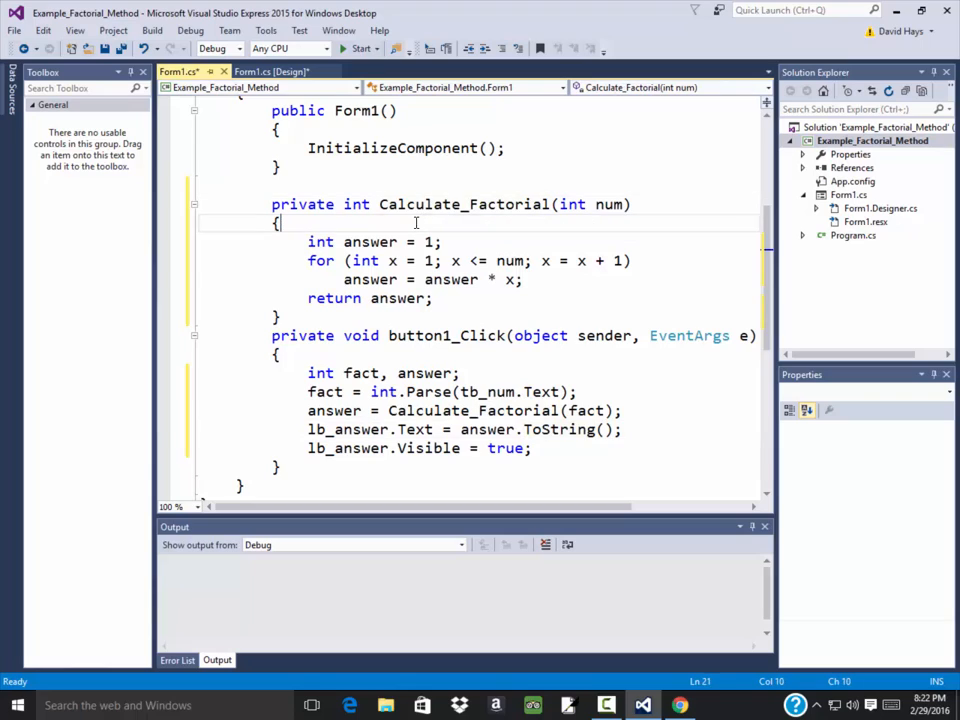
Step: Add the comment // 5! = 1 times 2 times 3 times 4 times 5 atop Calculate_Factorial
{"action": "key", "text": "enter"}
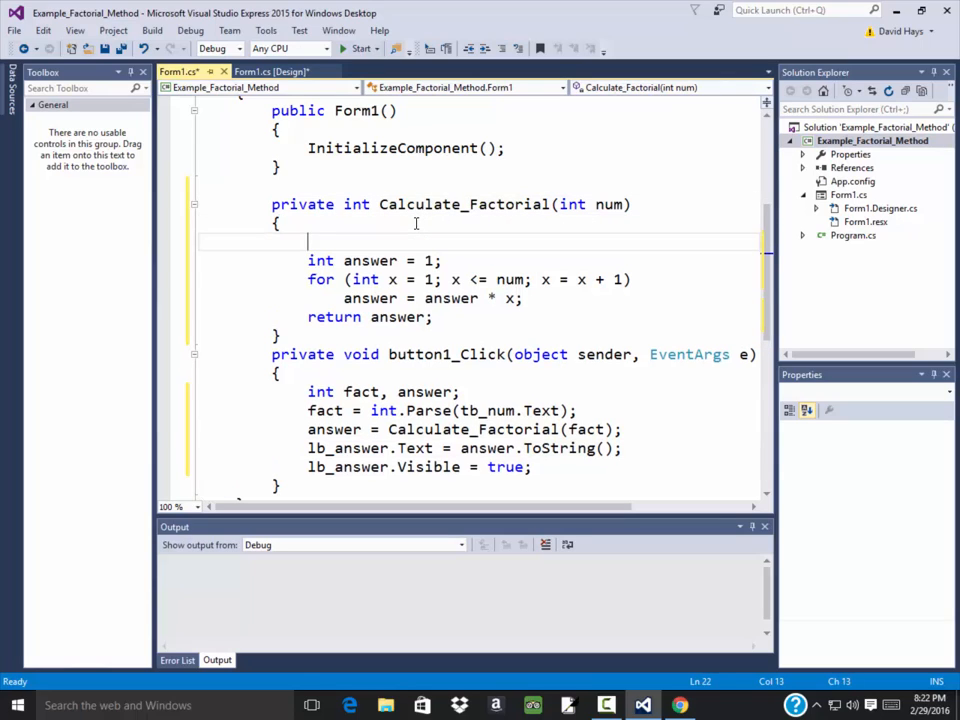
{"action": "type", "text": "// 5!"}
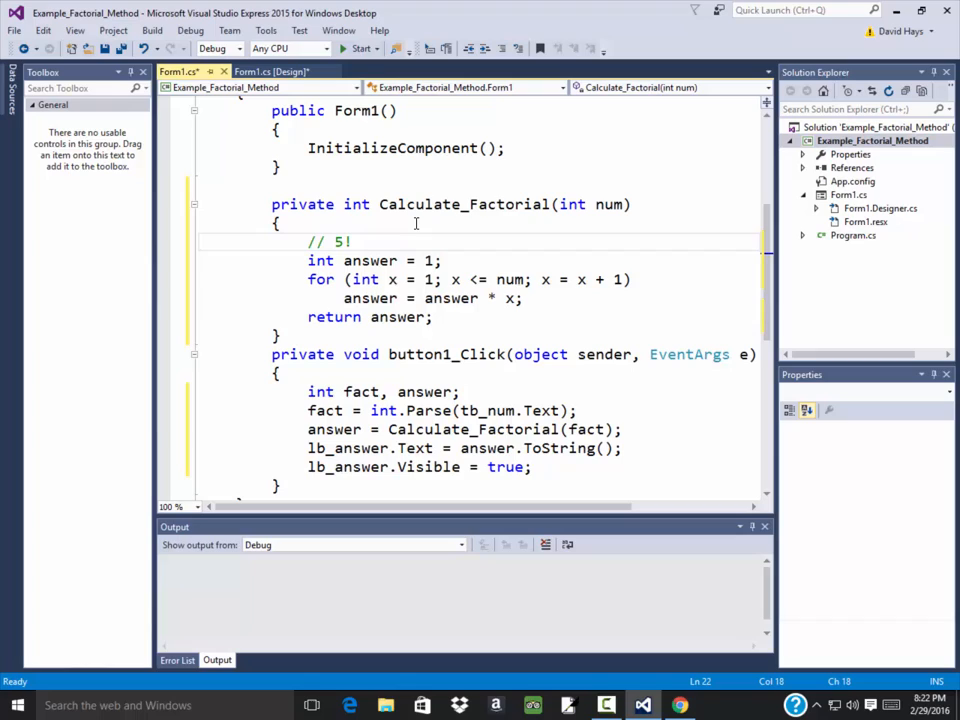
{"action": "type", "text": "="}
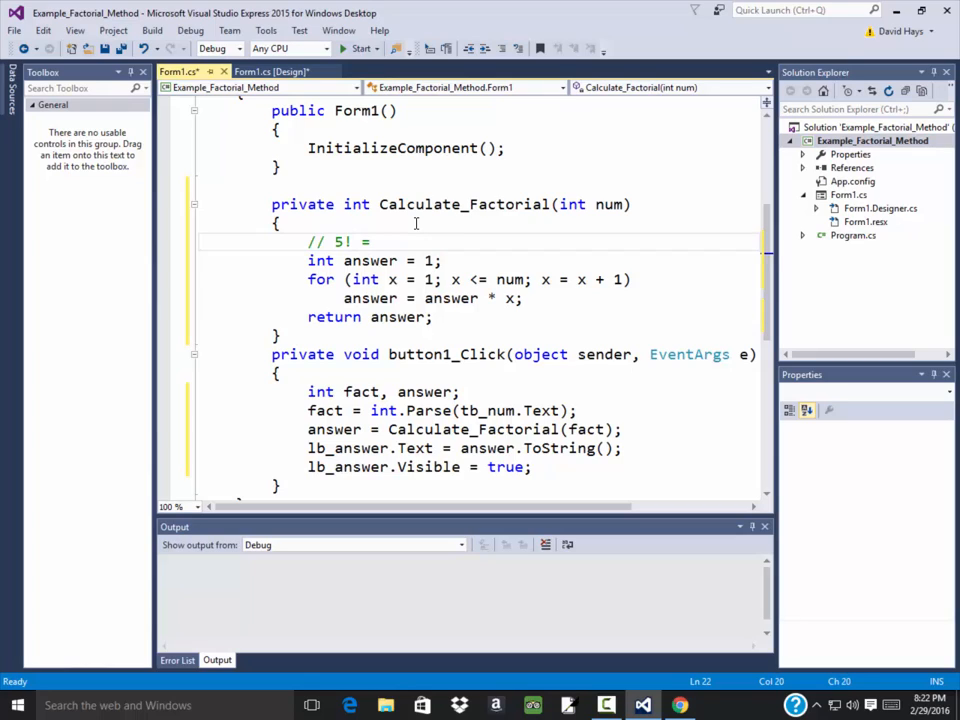
{"action": "type", "text": "1 times 2"}
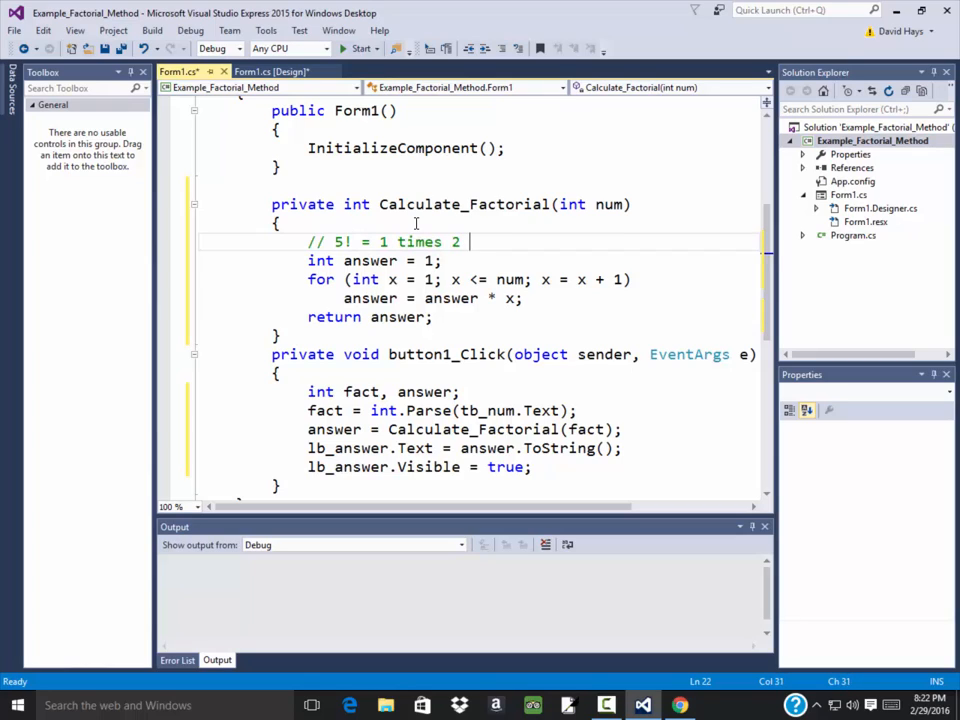
{"action": "type", "text": "times 3 times 4 times 5"}
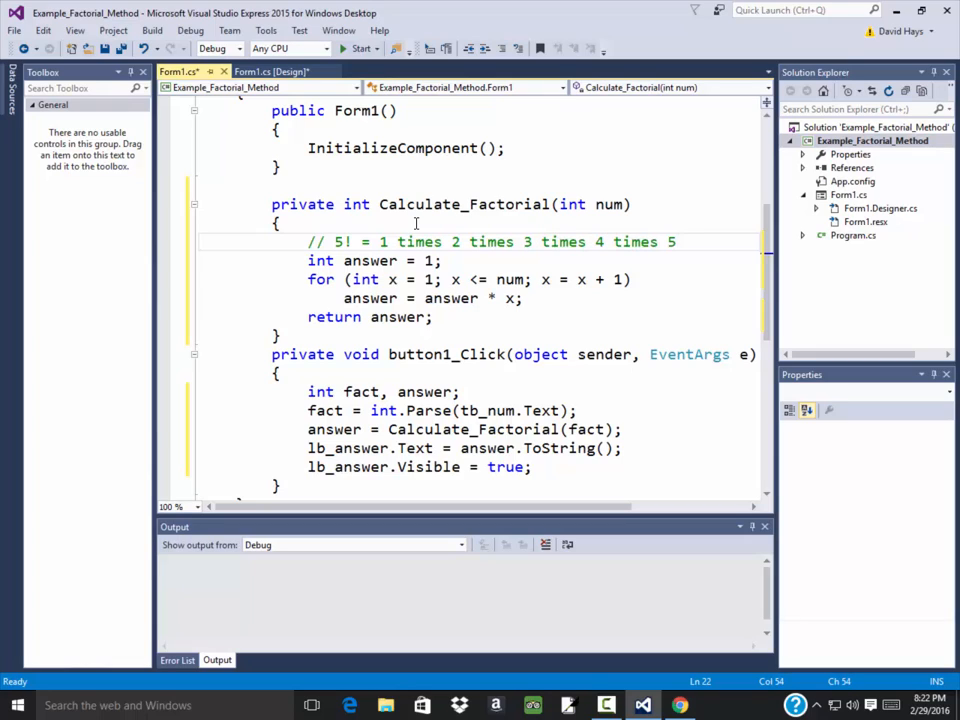
{"action": "mouse_move", "coordinate": [632, 210]}
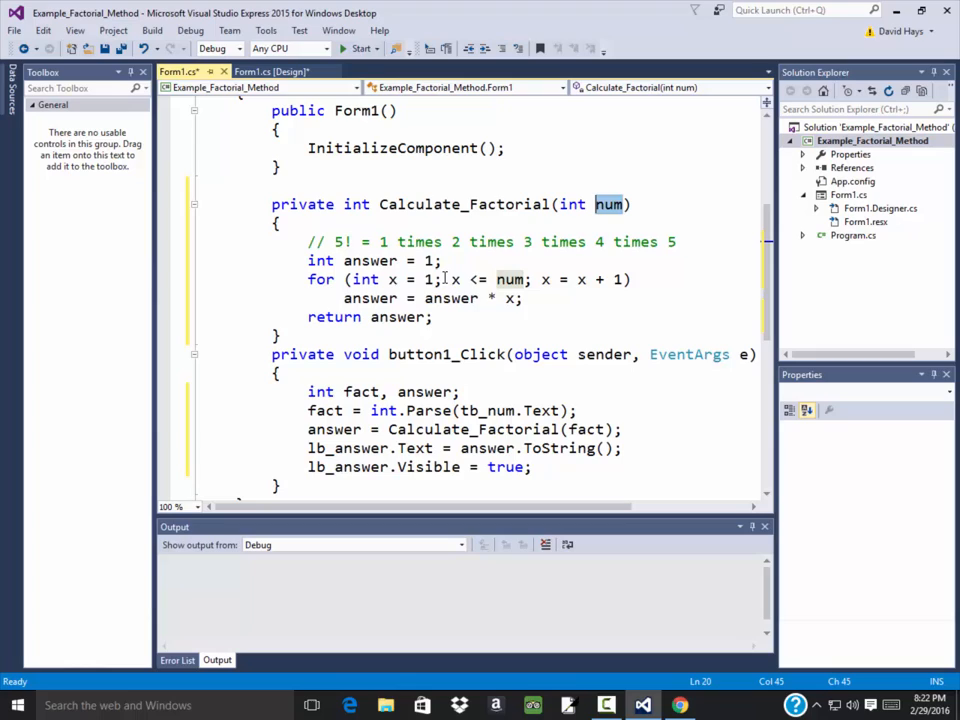
{"action": "mouse_move", "coordinate": [512, 280]}
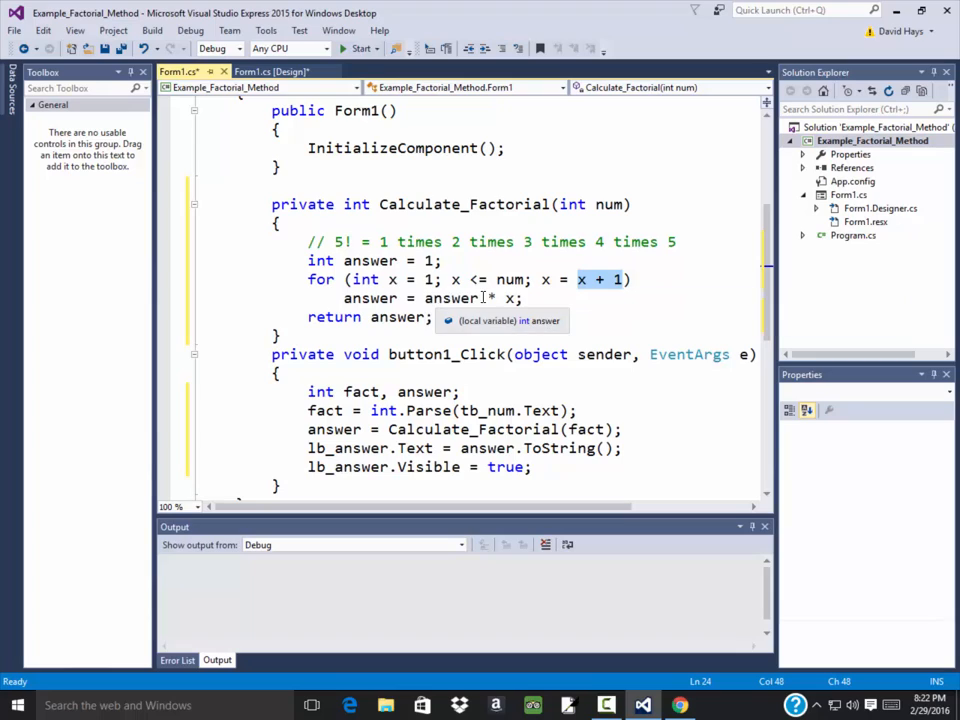
{"action": "mouse_move", "coordinate": [452, 280]}
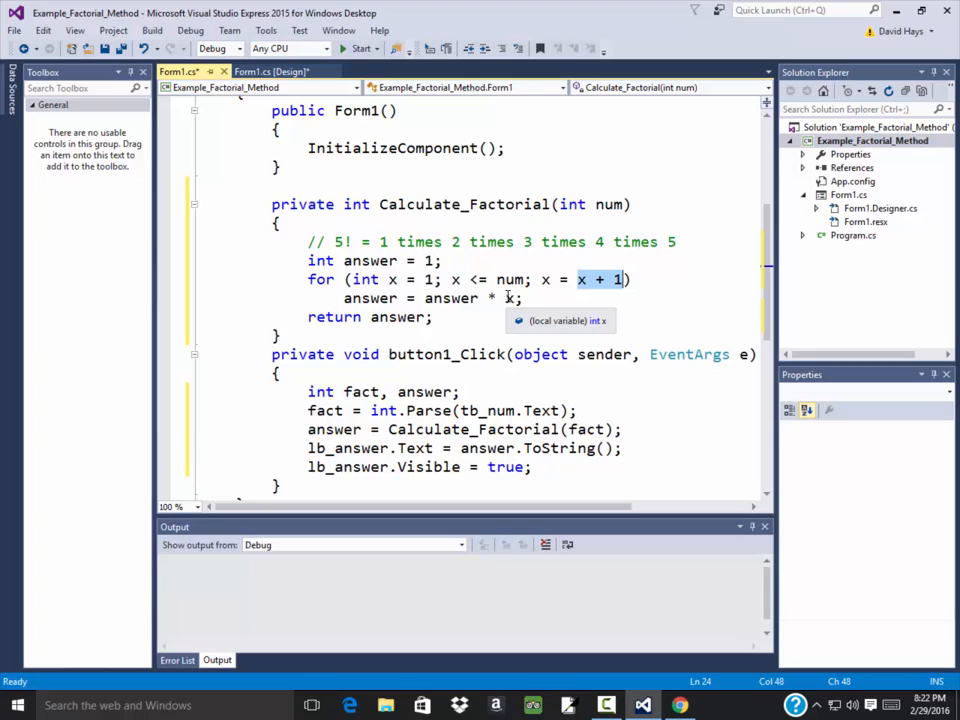
{"action": "mouse_move", "coordinate": [440, 298]}
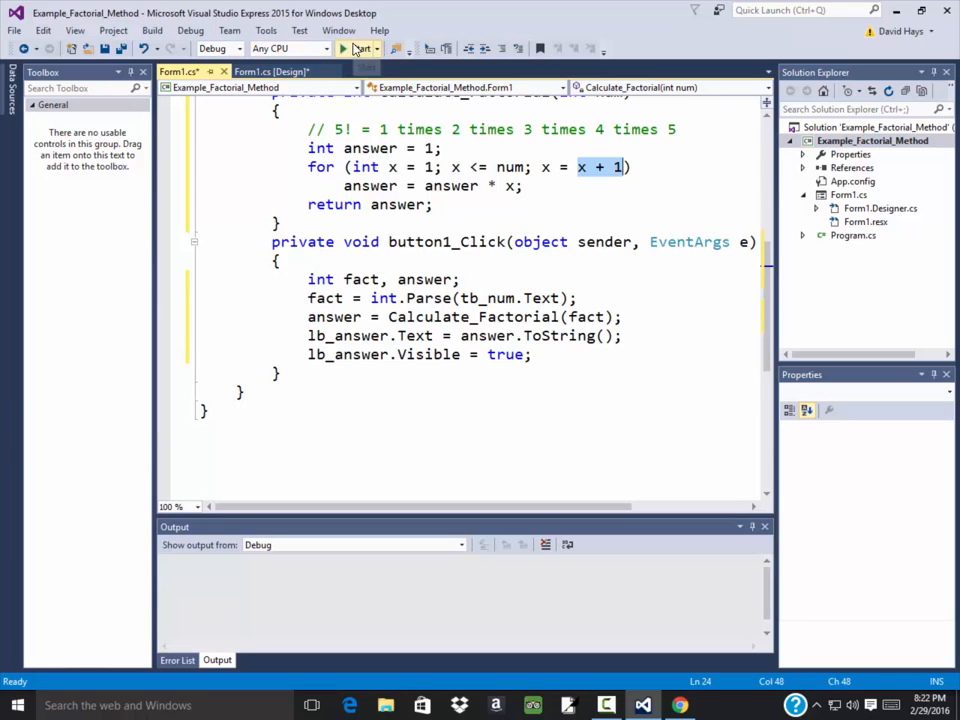
Step: Run the app, enter 5, confirm Answer 120, then close the form
{"action": "left_click", "coordinate": [344, 48]}
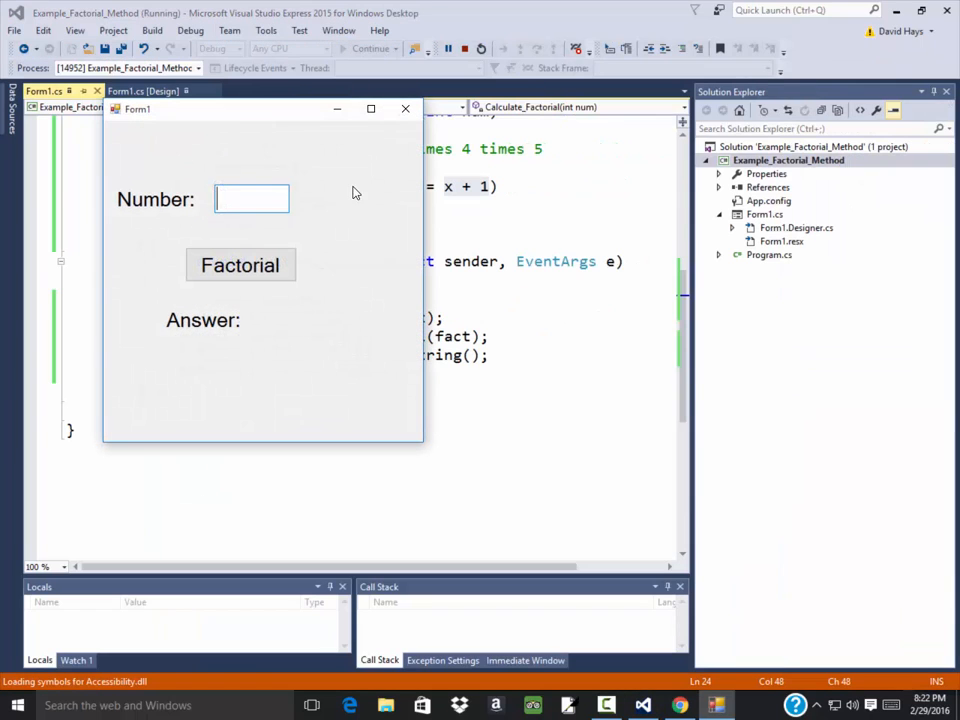
{"action": "type", "text": "5"}
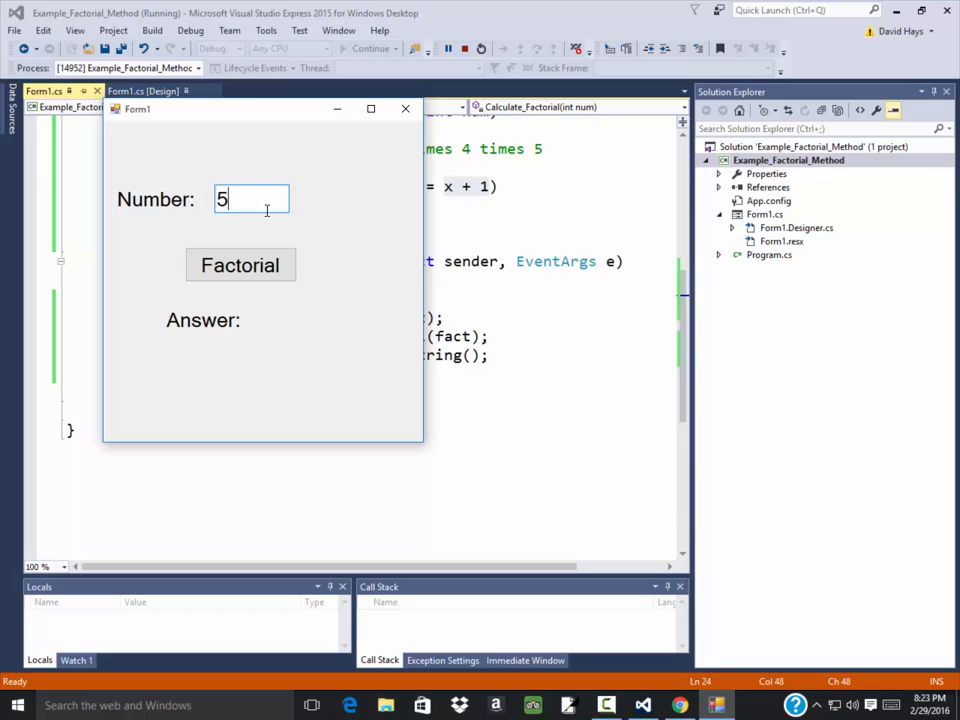
{"action": "left_click", "coordinate": [240, 264]}
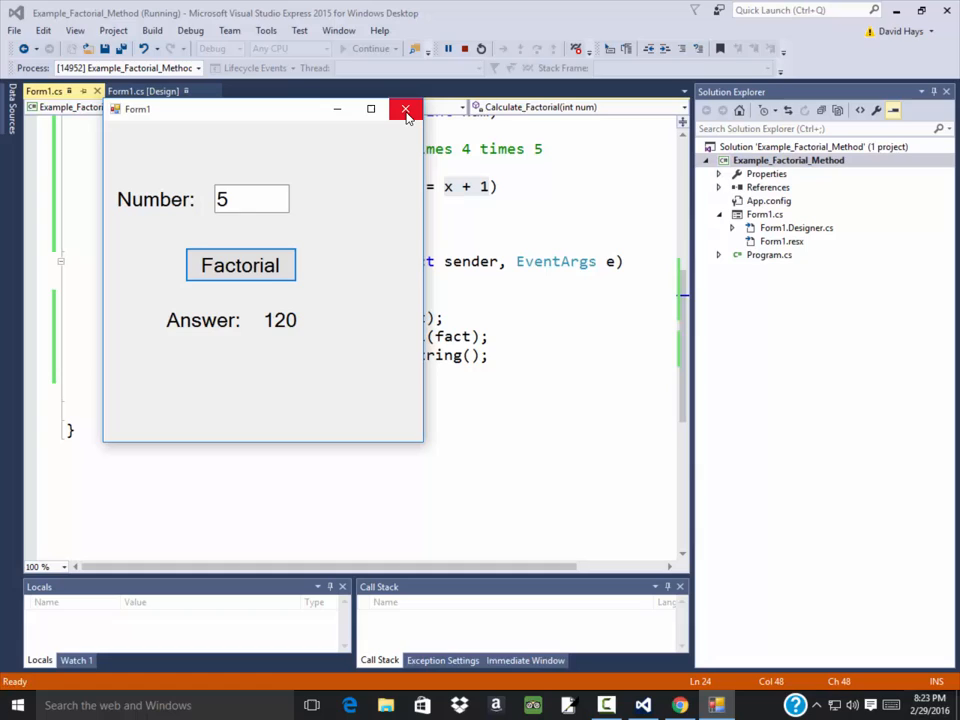
{"action": "mouse_move", "coordinate": [404, 108]}
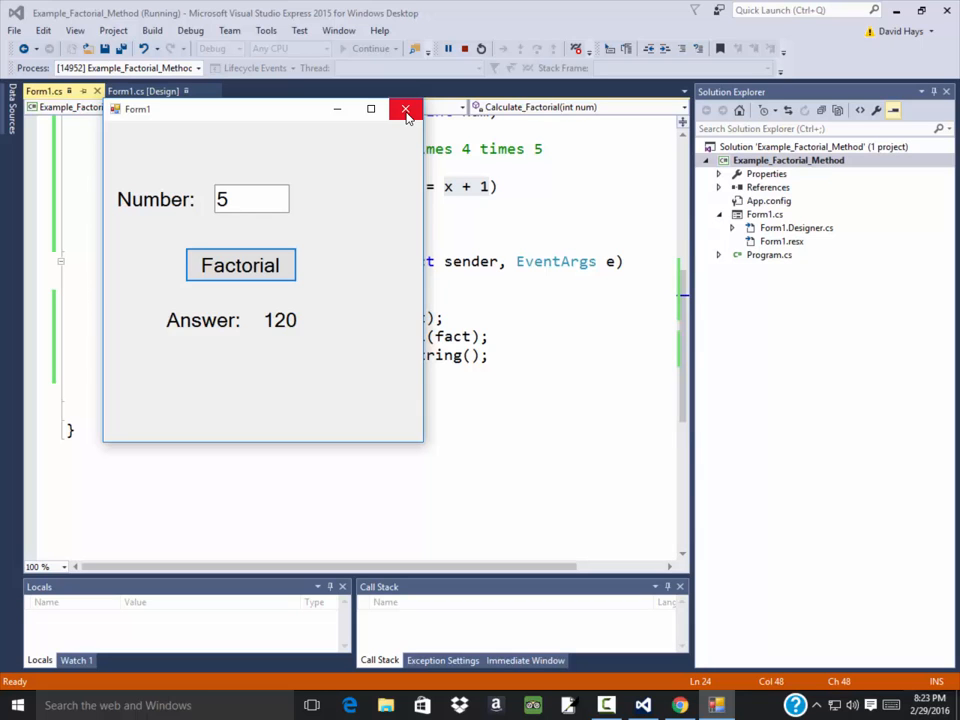
{"action": "left_click", "coordinate": [404, 108]}
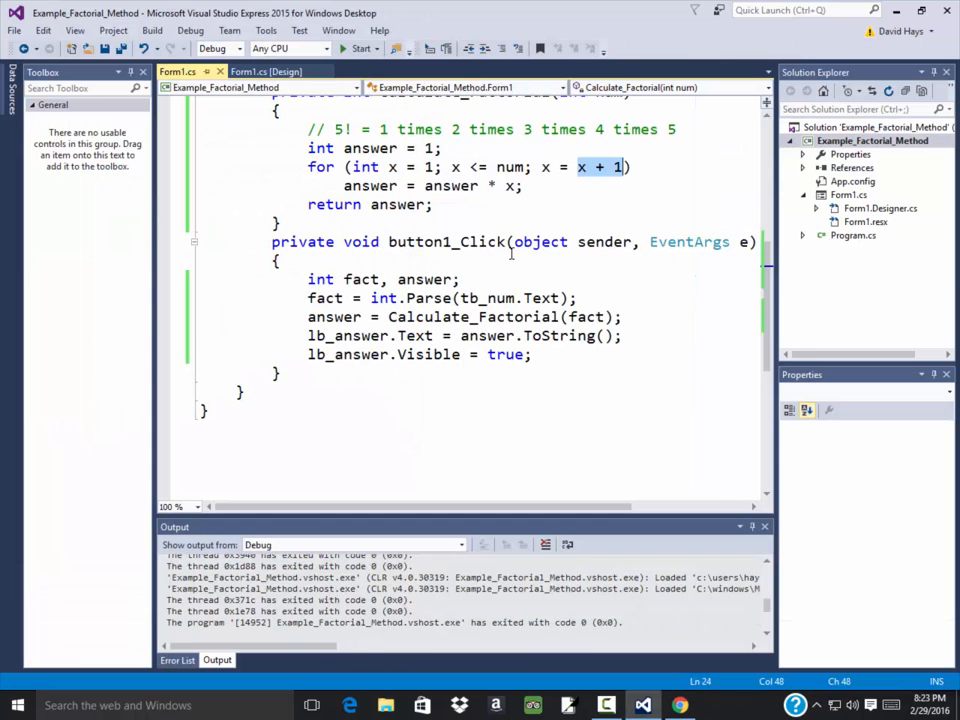